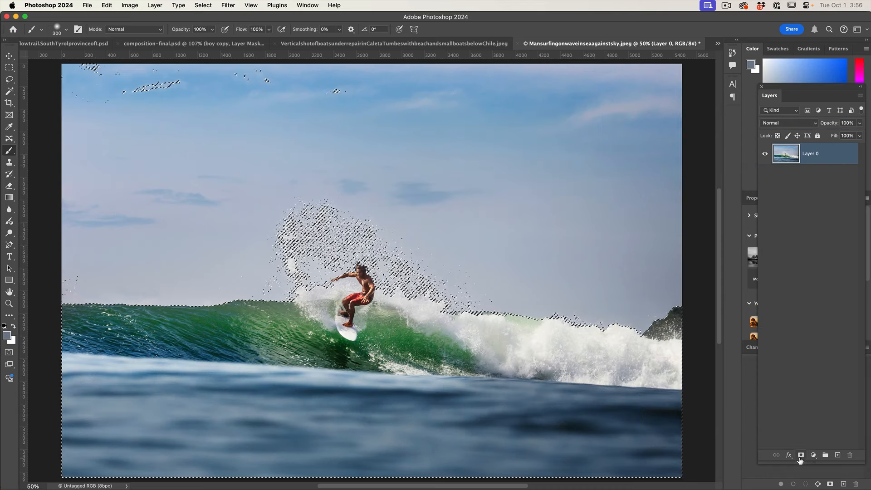
Convert the selection to a layer mask and add a red 9 px stroke layer style.
left_click(801, 454)
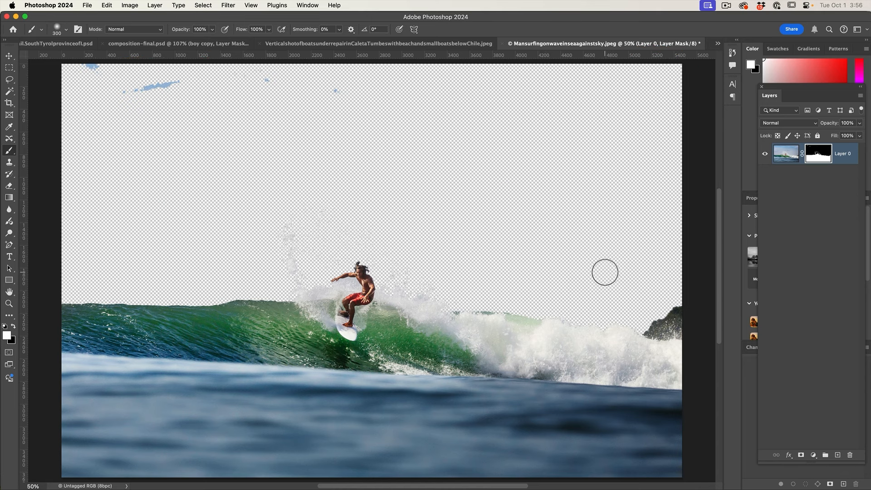
left_click(818, 153)
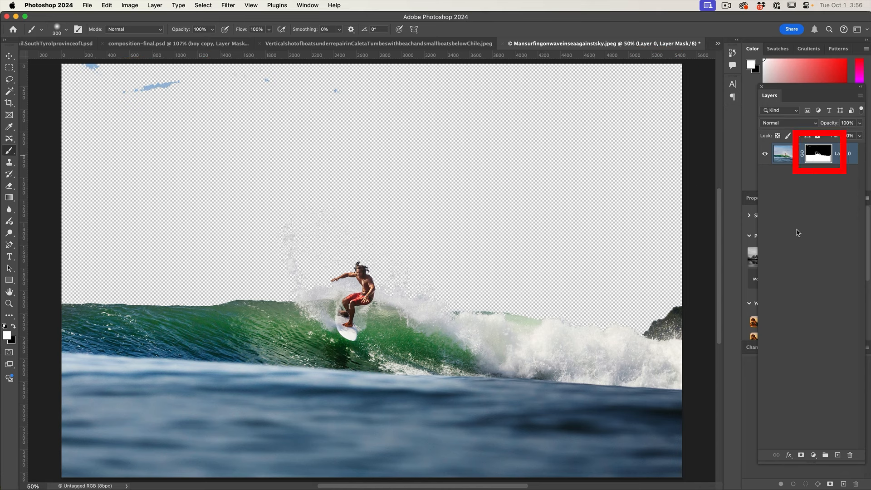
left_click(790, 455)
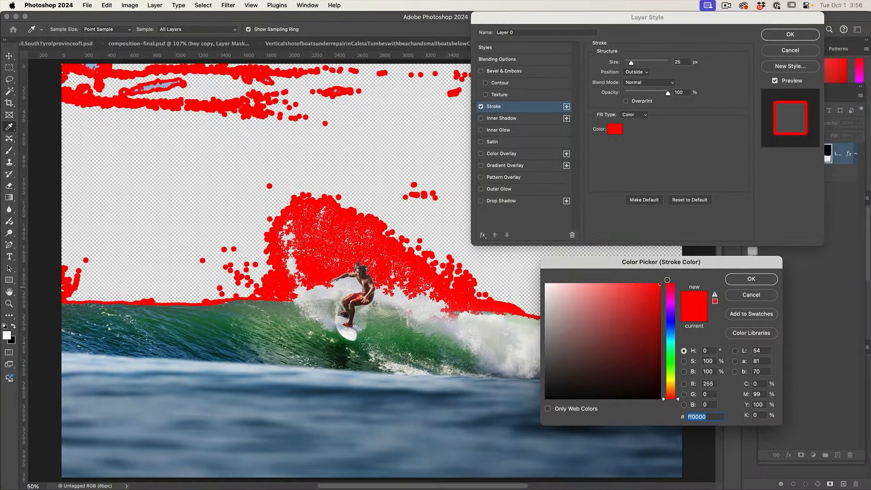
left_click(750, 279)
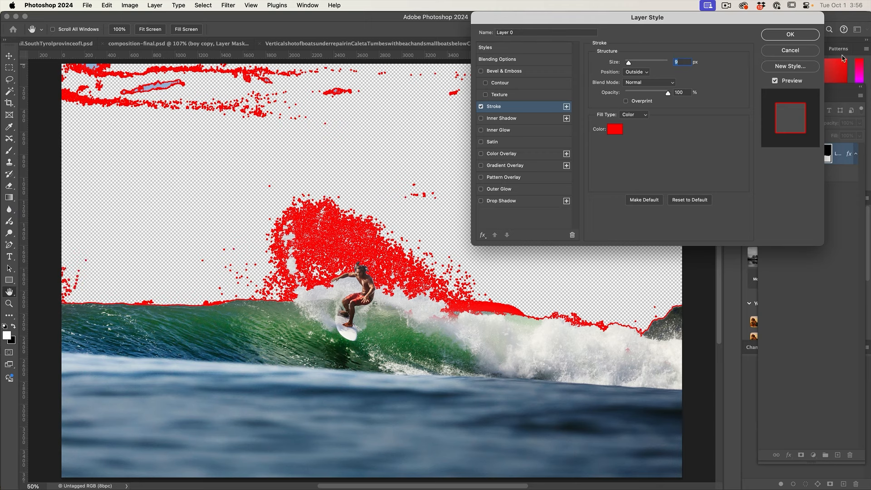
Commit the red stroke effect so stray sky specks show in red.
left_click(790, 34)
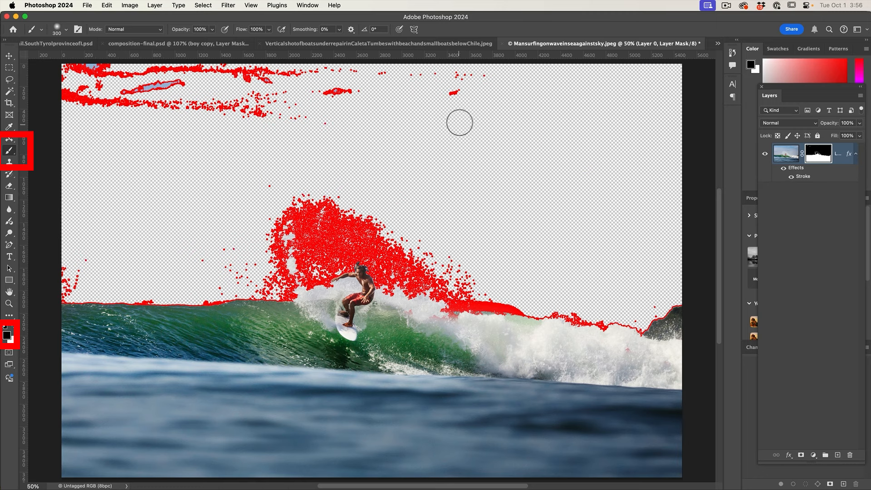
mouse_move(538, 212)
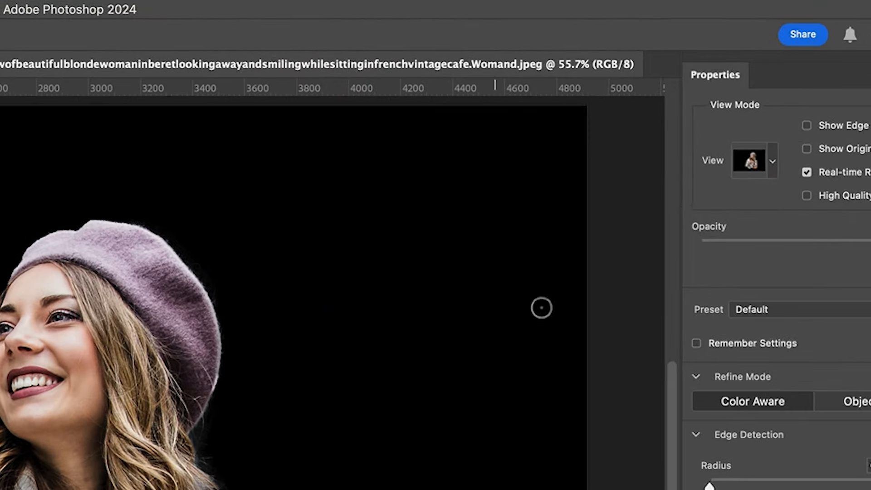
Change the preview mode, enable Decontaminate Colors and output to New Layer with Layer Mask.
left_click(769, 161)
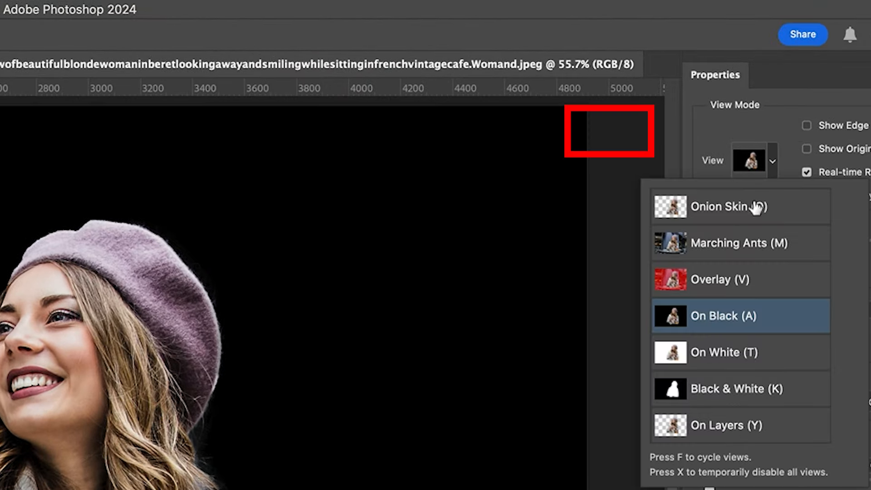
left_click(724, 352)
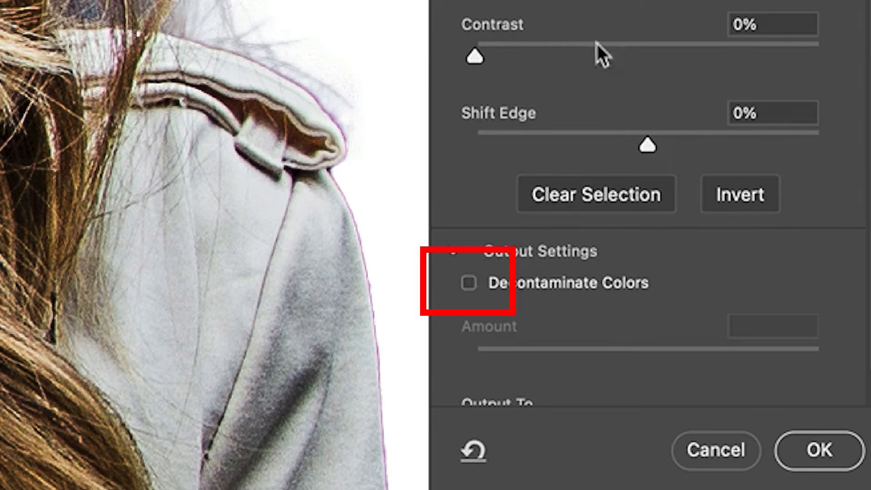
left_click(469, 283)
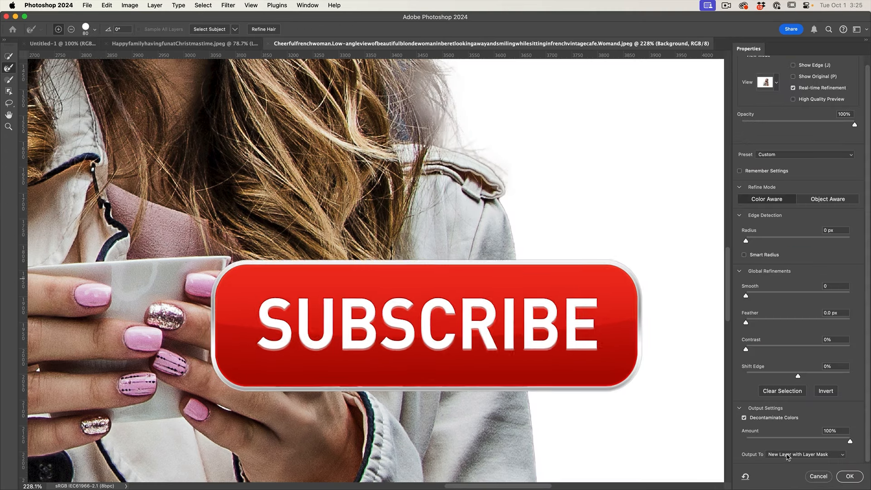
left_click(422, 325)
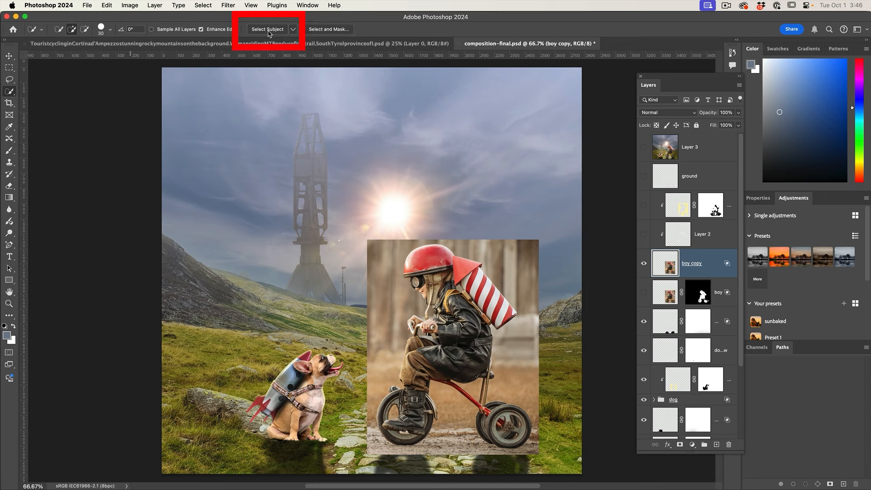
Run Select Subject on the boy and turn the selection into a mask on his copy layer.
left_click(680, 444)
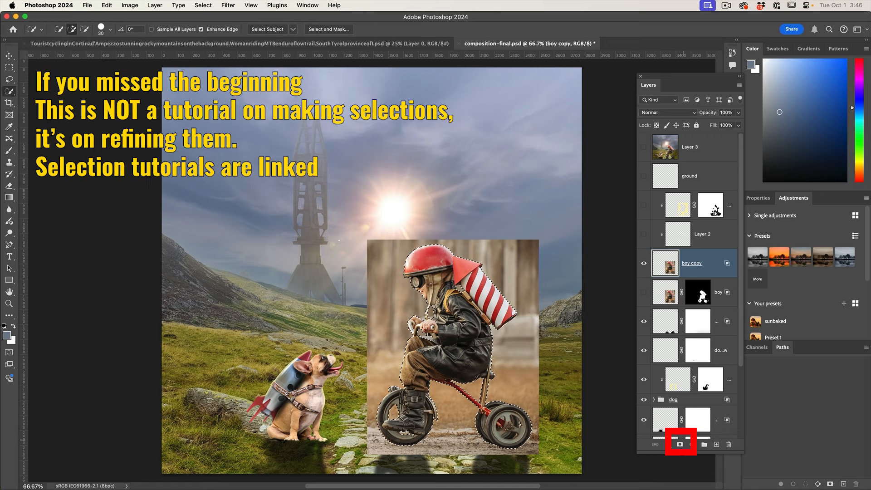
left_click(680, 443)
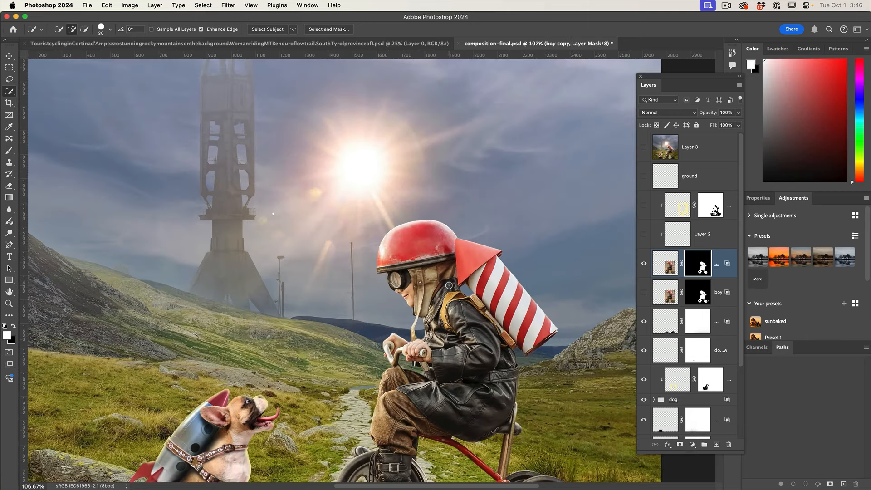
left_click(697, 263)
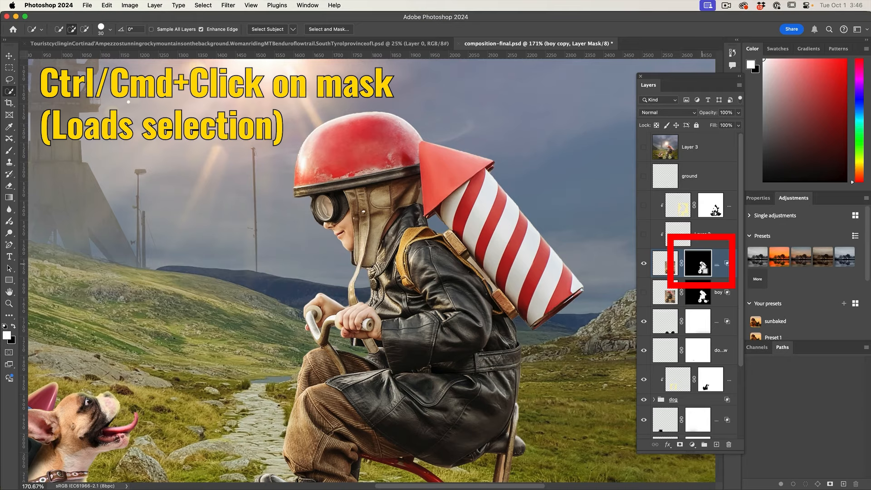
Load the boy's mask as a selection, invert it and expand it by 1 px.
left_click(698, 263)
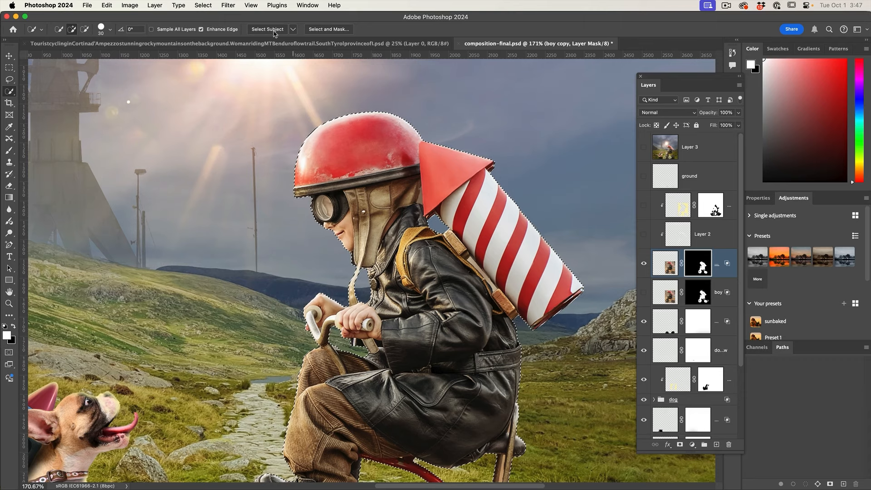
key("cmd+shift+i")
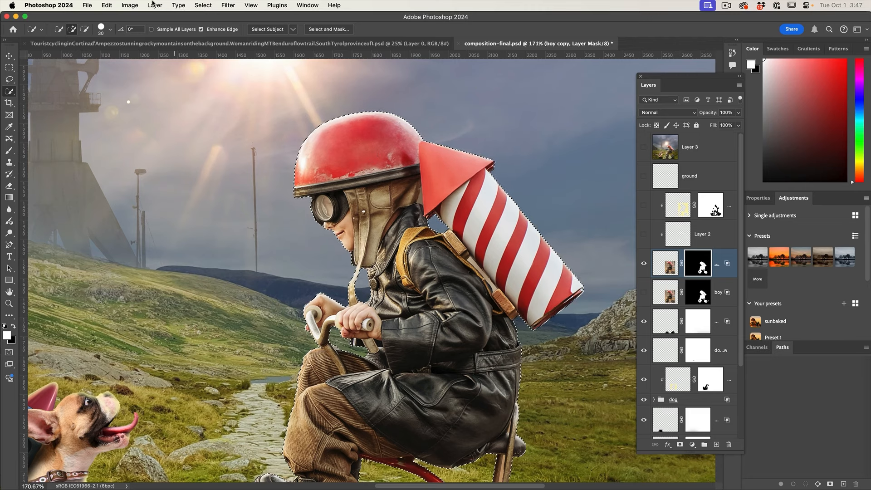
left_click(202, 6)
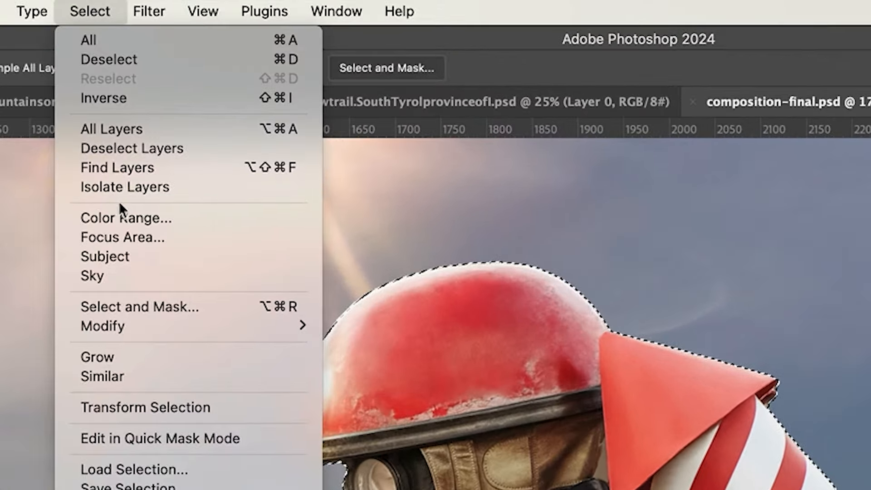
mouse_move(103, 326)
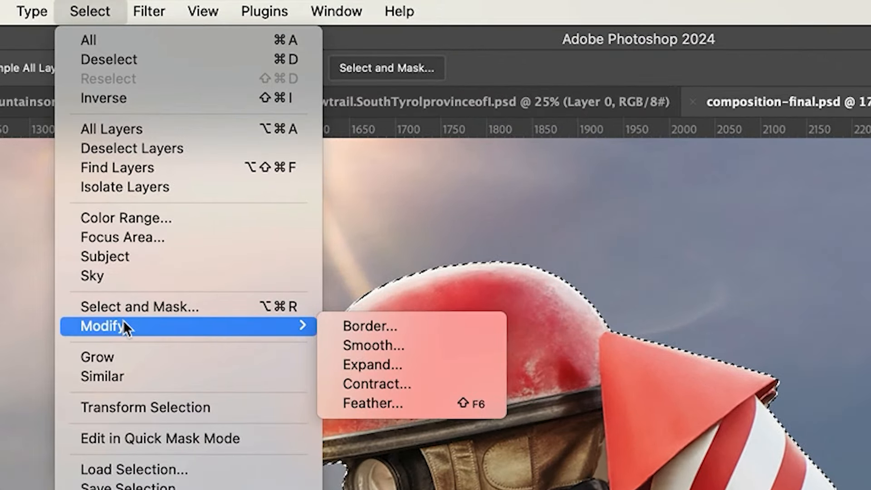
mouse_move(405, 356)
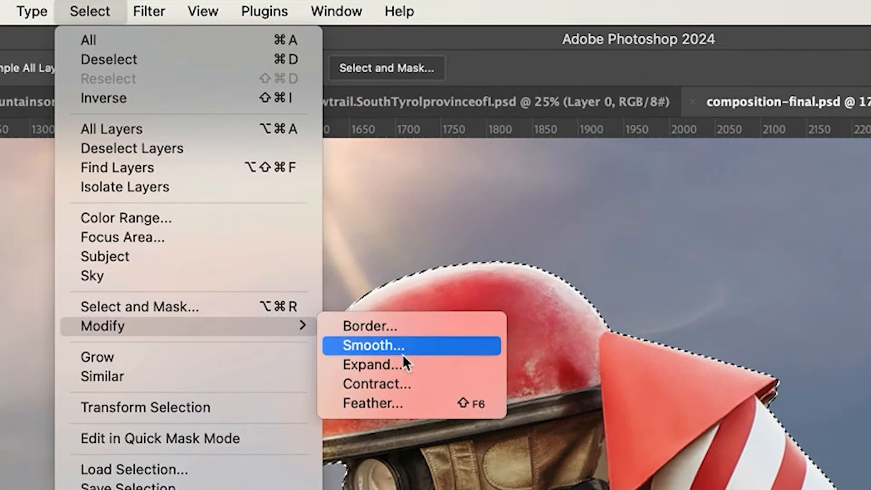
left_click(374, 365)
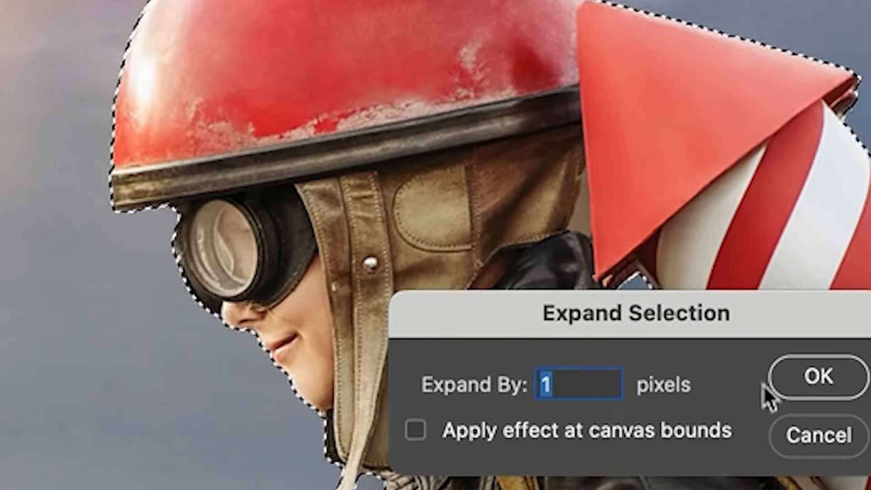
left_click(816, 377)
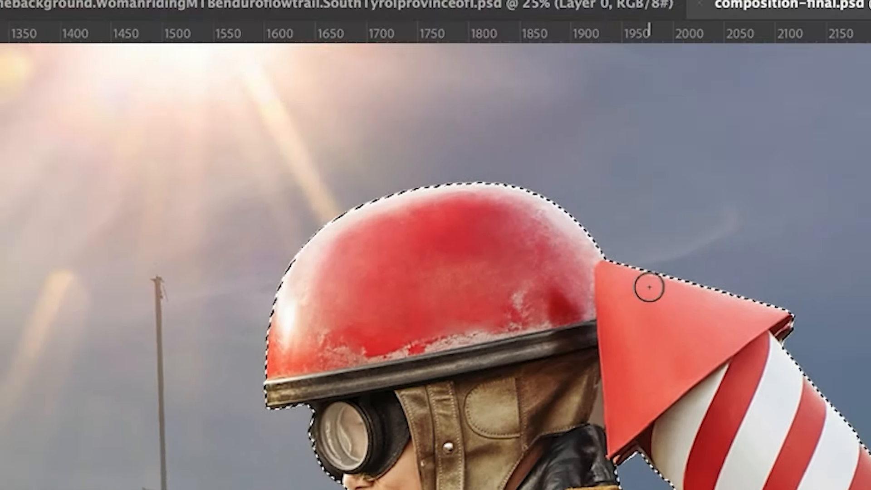
Feather the selection by 1 px.
left_click(90, 11)
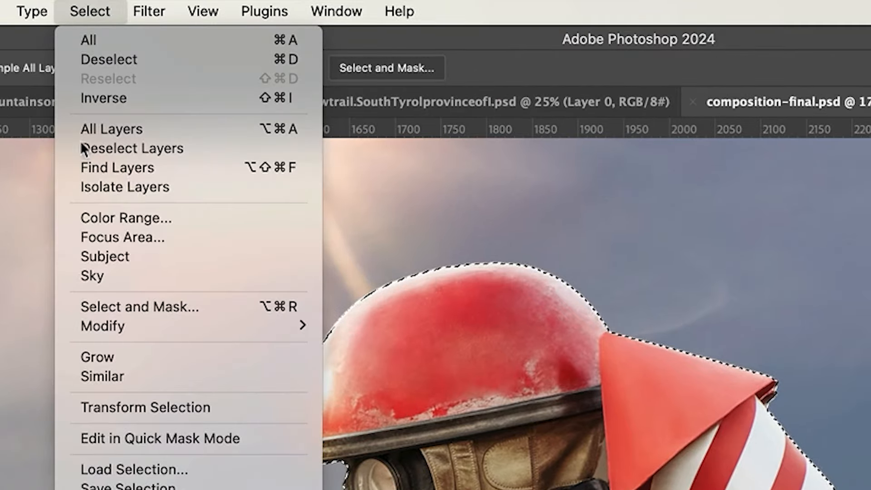
mouse_move(103, 326)
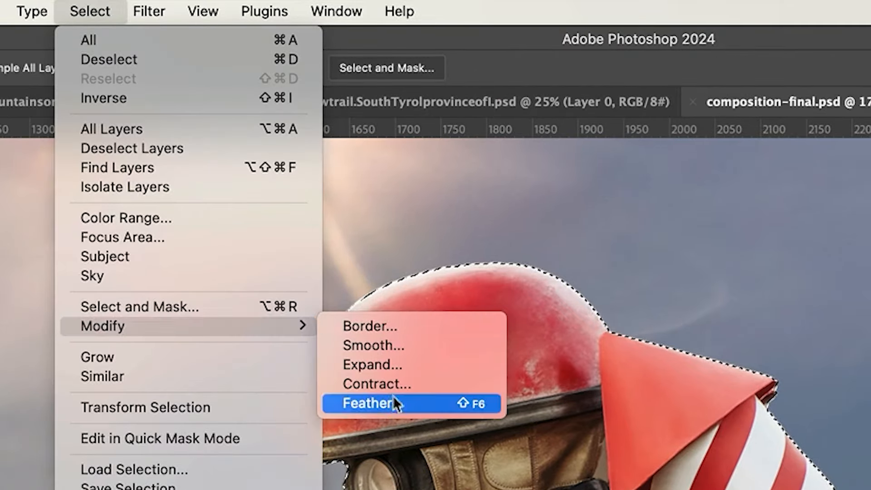
left_click(368, 403)
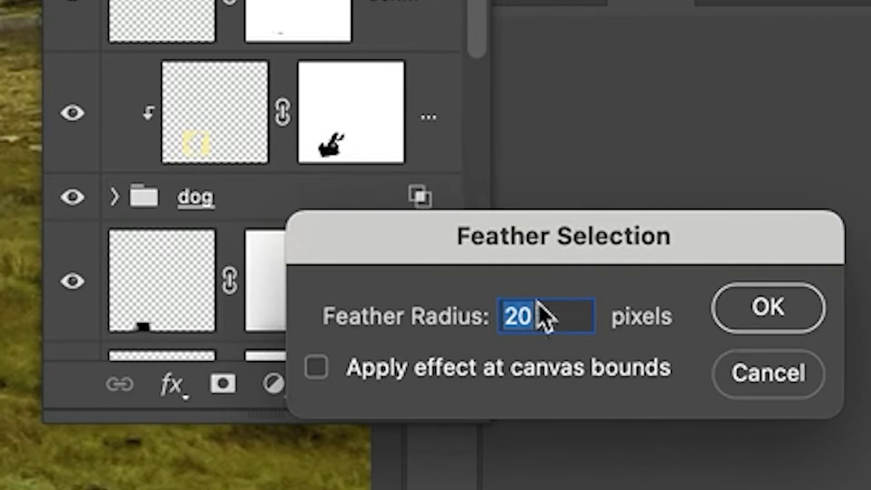
type("1")
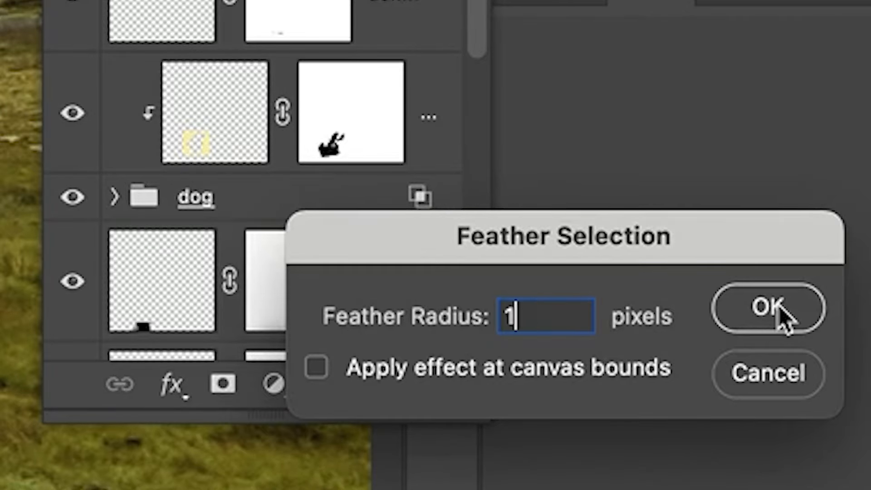
left_click(766, 308)
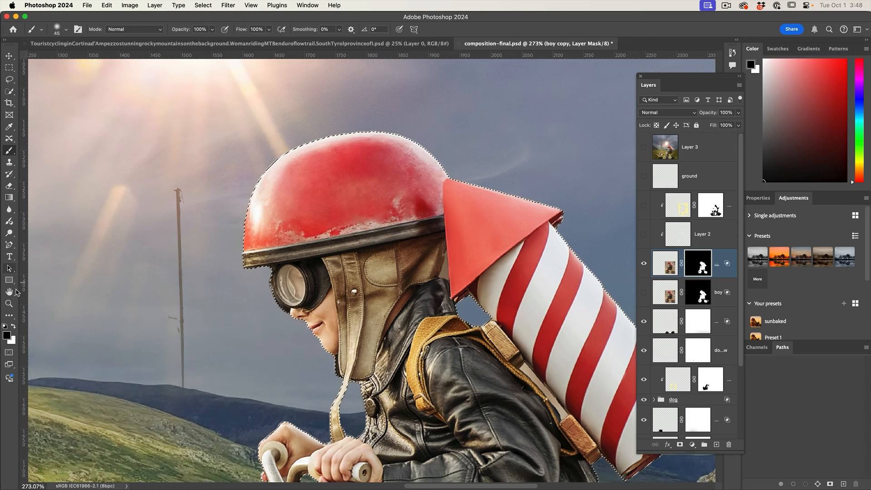
Hide the selection outline with Cmd+H, choosing Hide Extras.
key("cmd+h")
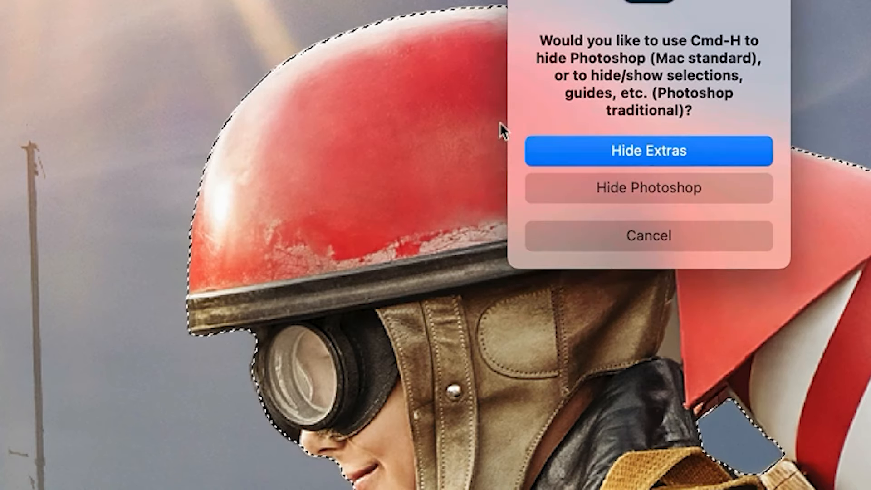
left_click(646, 151)
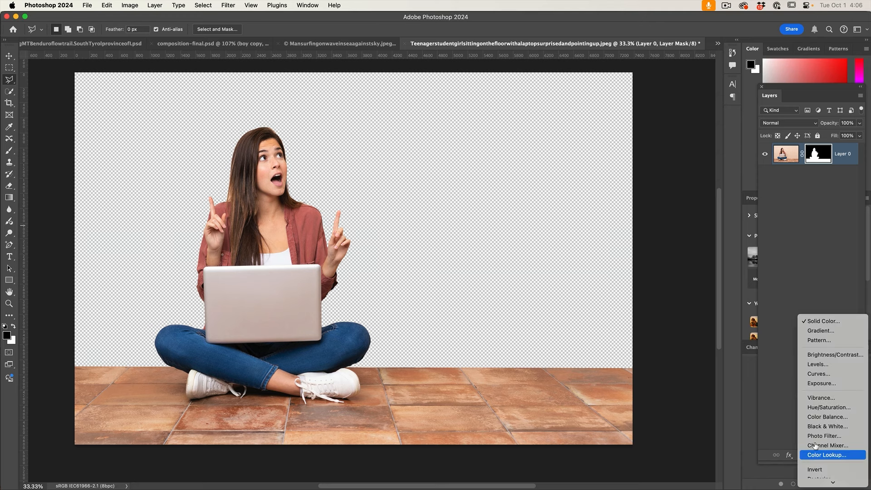
Create a Solid Color fill layer in pure red #ff0000.
left_click(823, 321)
type("ff0000")
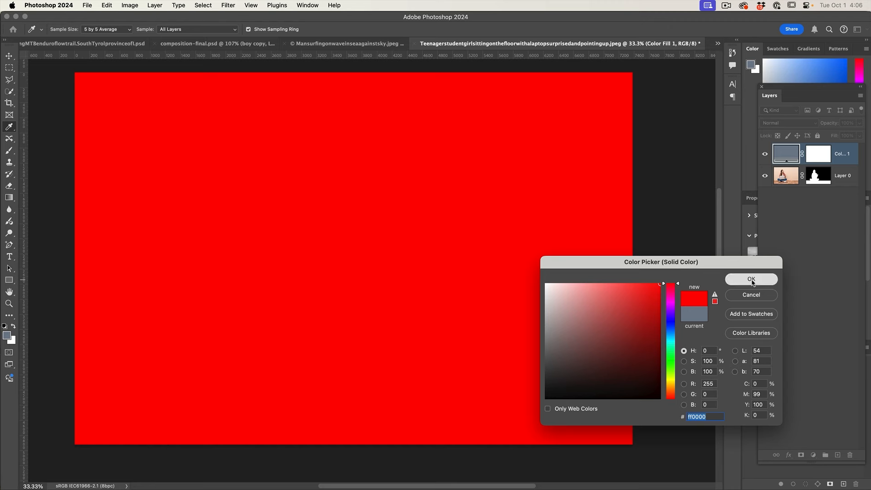
left_click(751, 279)
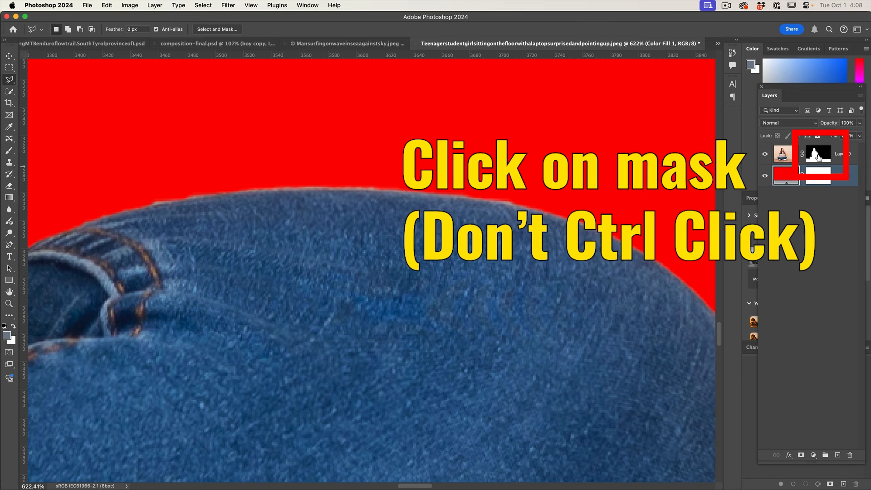
Apply a 1.5 px Gaussian Blur to the girl's layer mask.
left_click(818, 154)
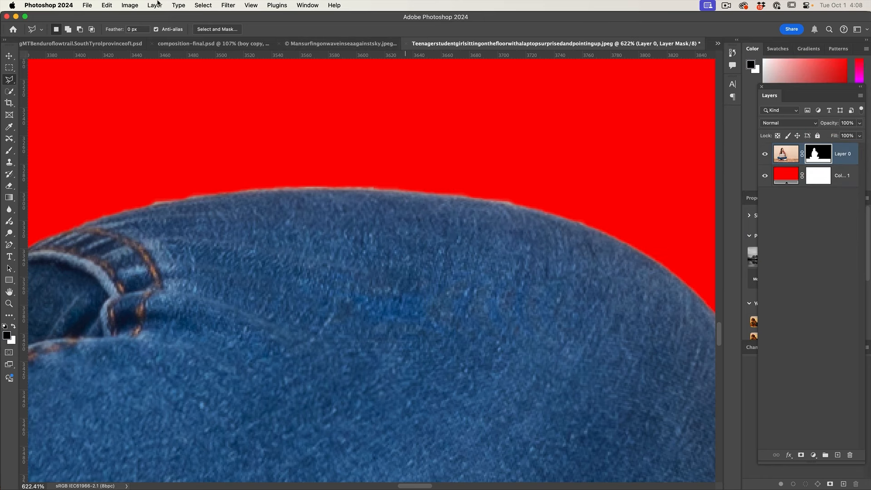
left_click(227, 5)
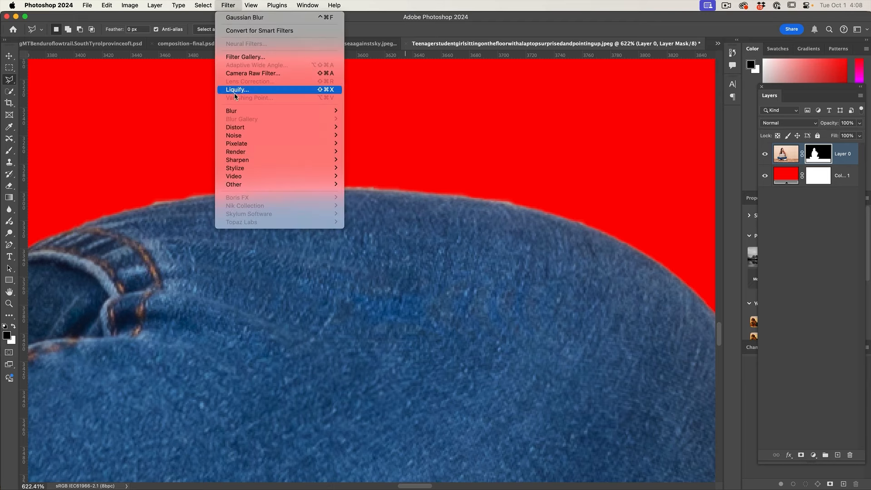
mouse_move(231, 111)
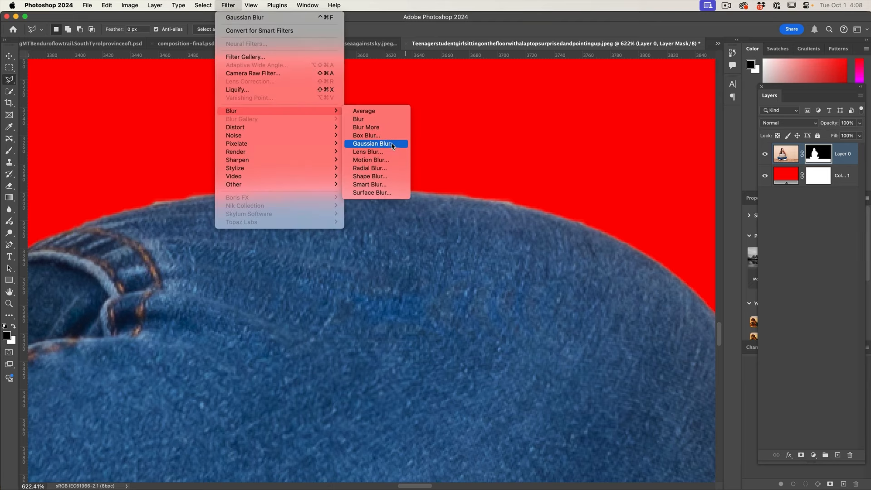
left_click(372, 143)
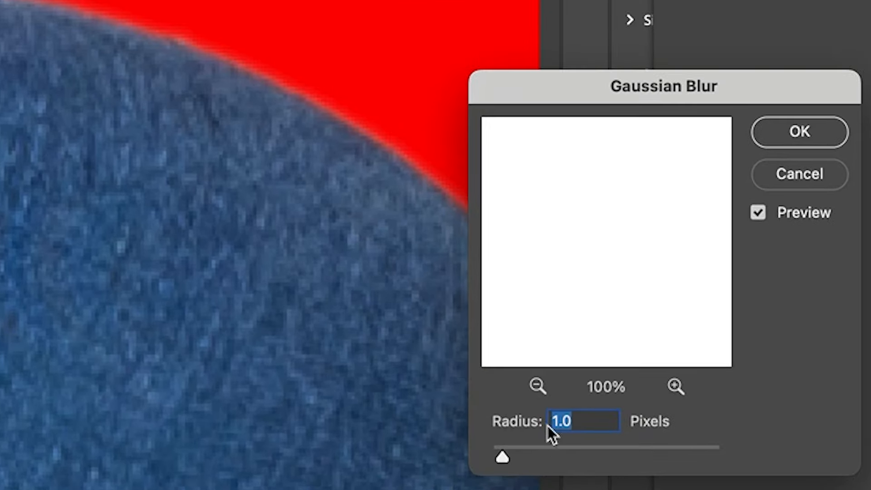
left_click(570, 421)
type("1.5")
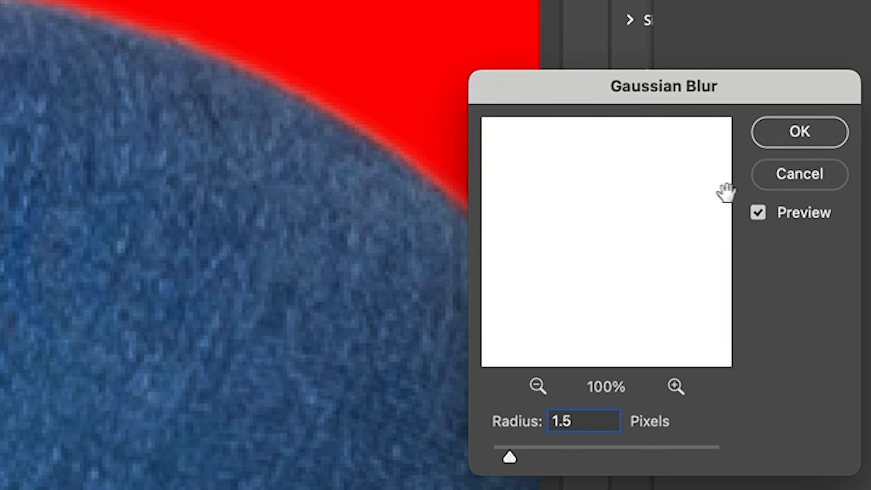
left_click(799, 131)
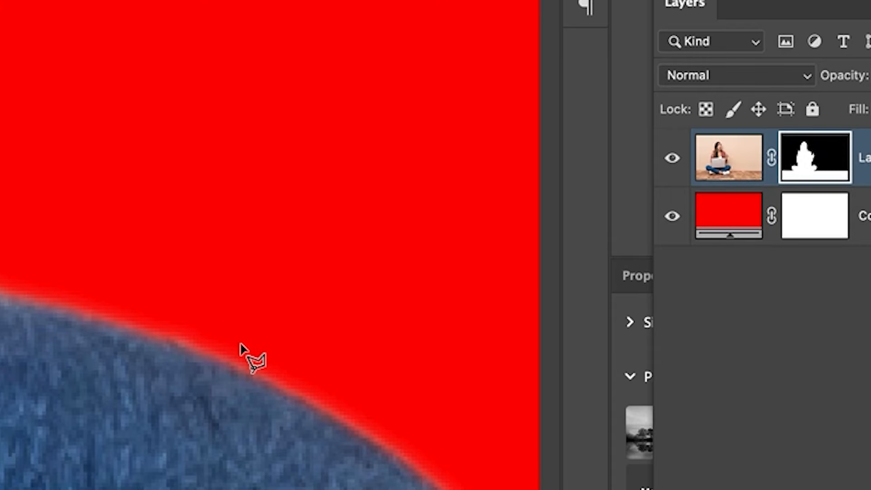
mouse_move(91, 440)
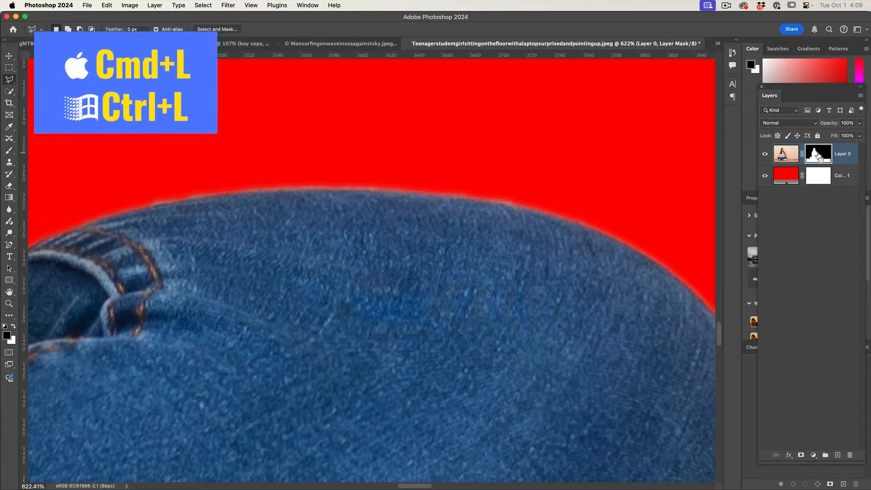
In Levels on the mask, set the black point to 58 and white point to 228.
key("cmd+l")
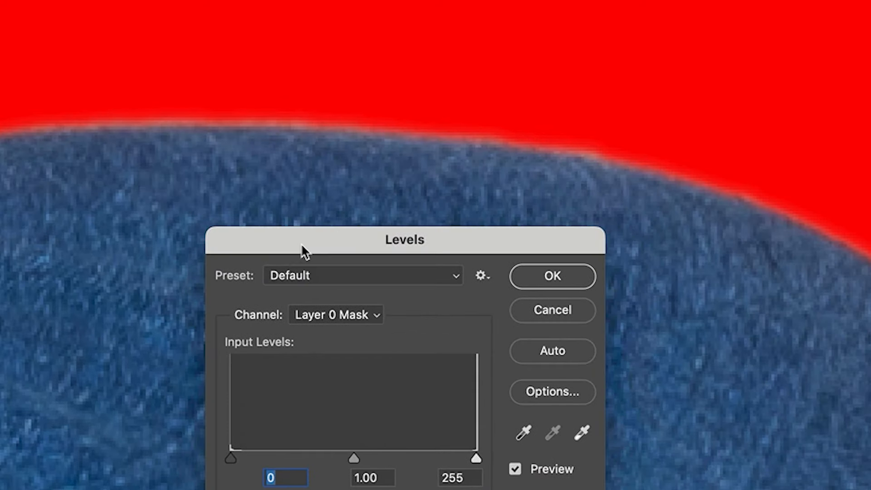
left_click_drag(231, 458, 236, 457)
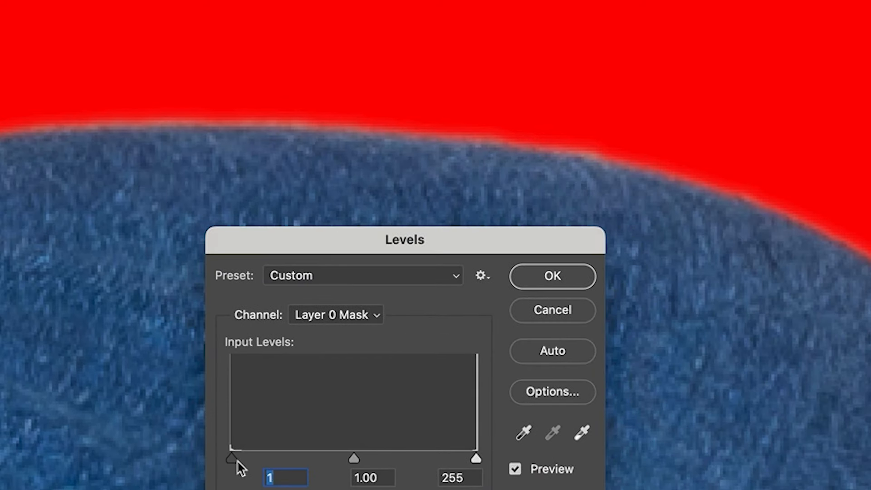
left_click_drag(232, 458, 285, 458)
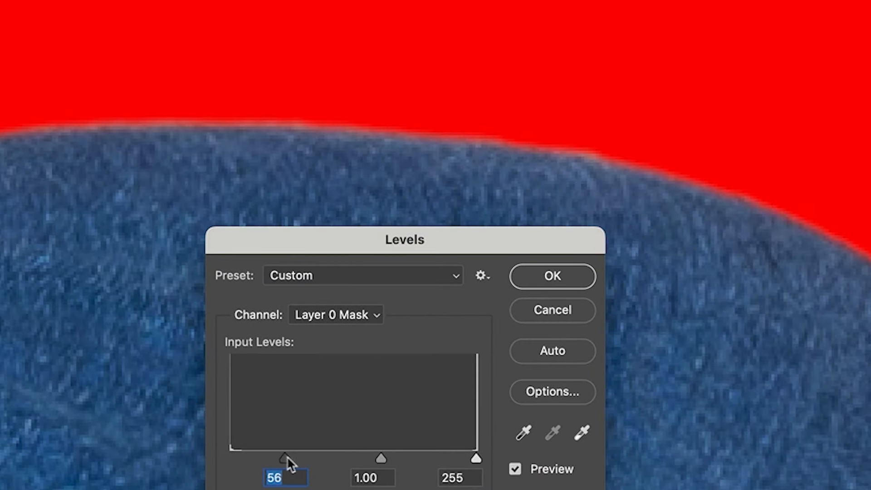
left_click_drag(286, 458, 231, 459)
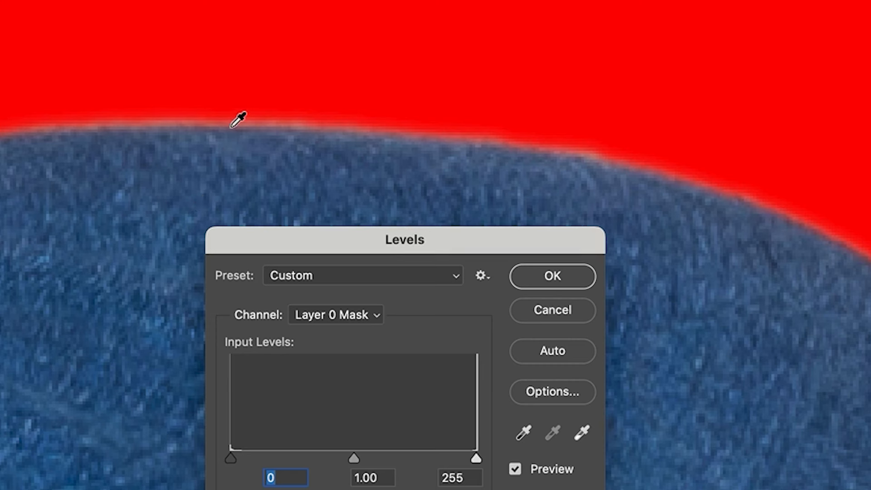
left_click_drag(231, 458, 234, 459)
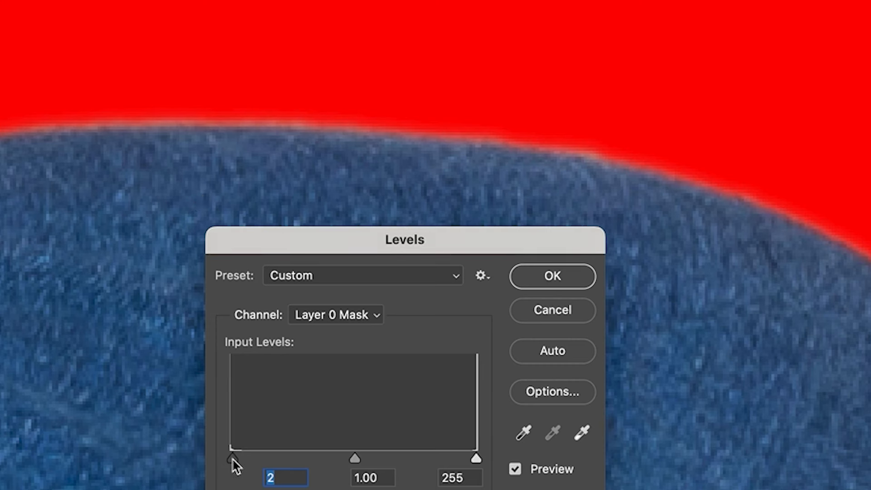
left_click_drag(234, 460, 288, 460)
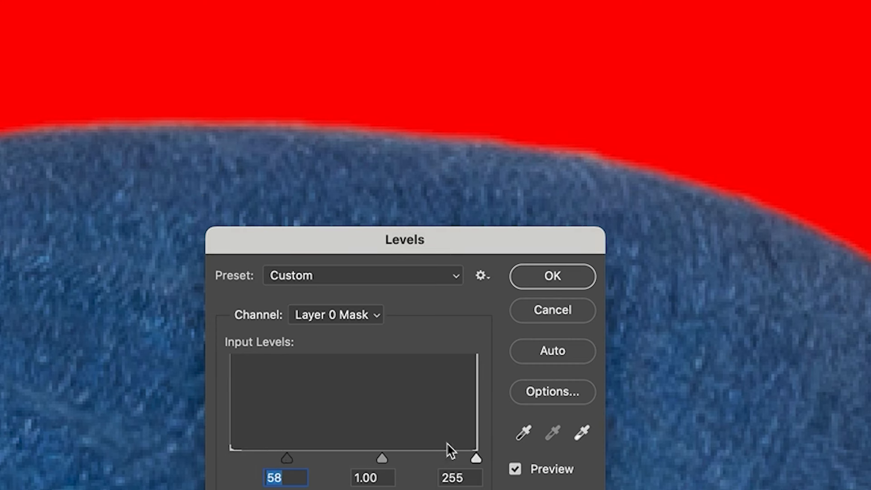
left_click_drag(477, 459, 439, 458)
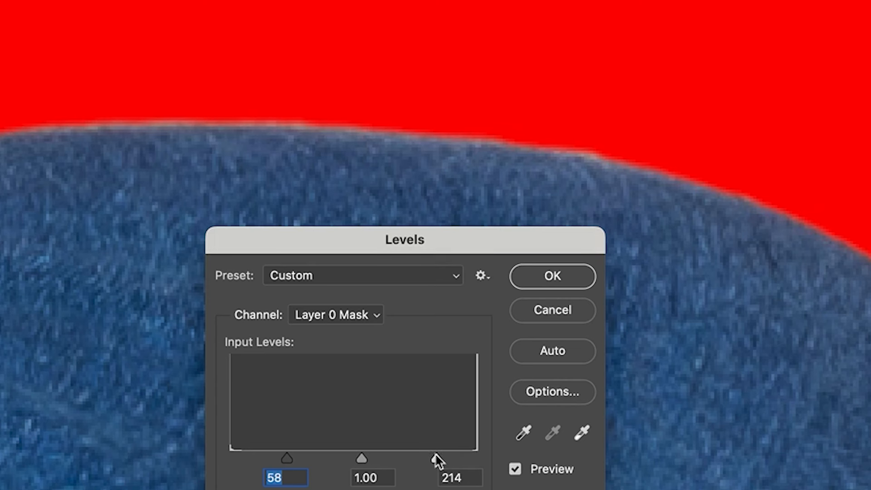
left_click_drag(436, 458, 476, 459)
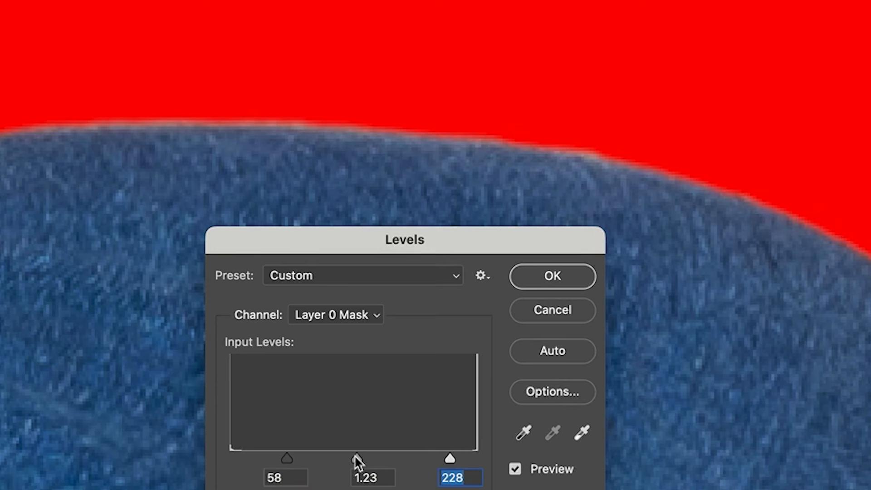
Tune the midtones to 0.61 for the cleanest jeans edge and apply the Levels change.
left_click_drag(357, 458, 305, 459)
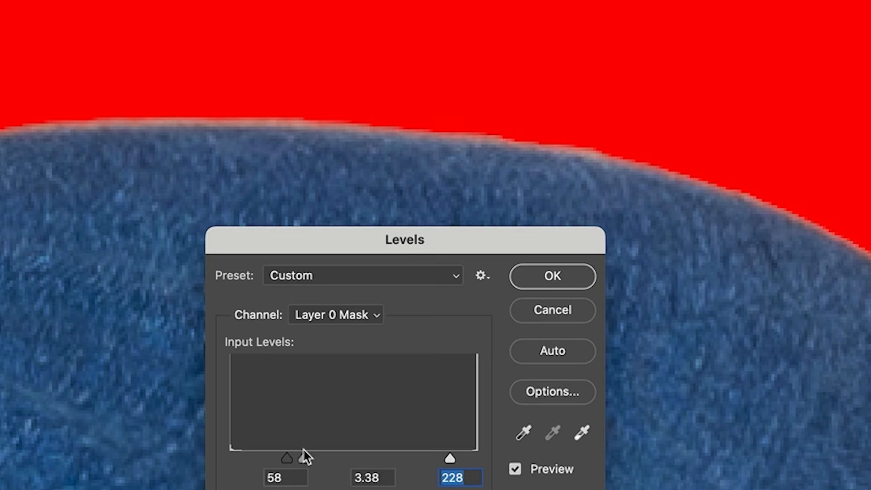
left_click_drag(288, 459, 409, 459)
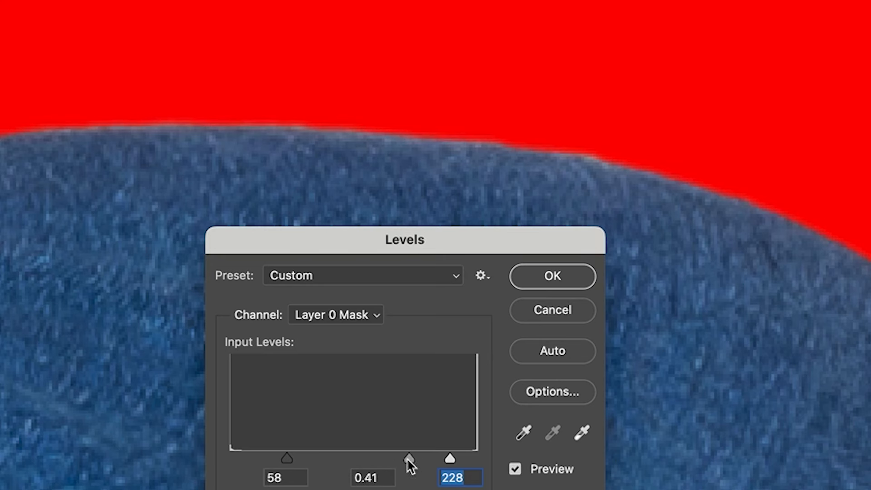
left_click_drag(410, 458, 408, 458)
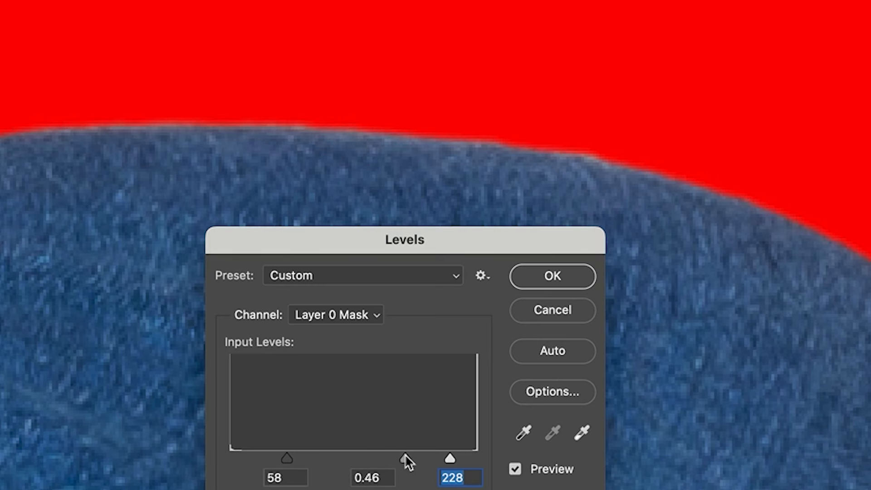
left_click_drag(403, 460, 387, 461)
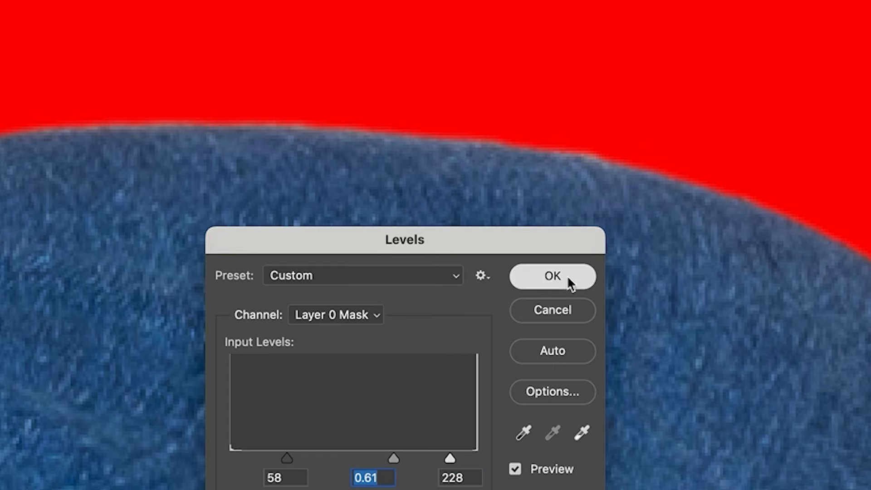
left_click(550, 276)
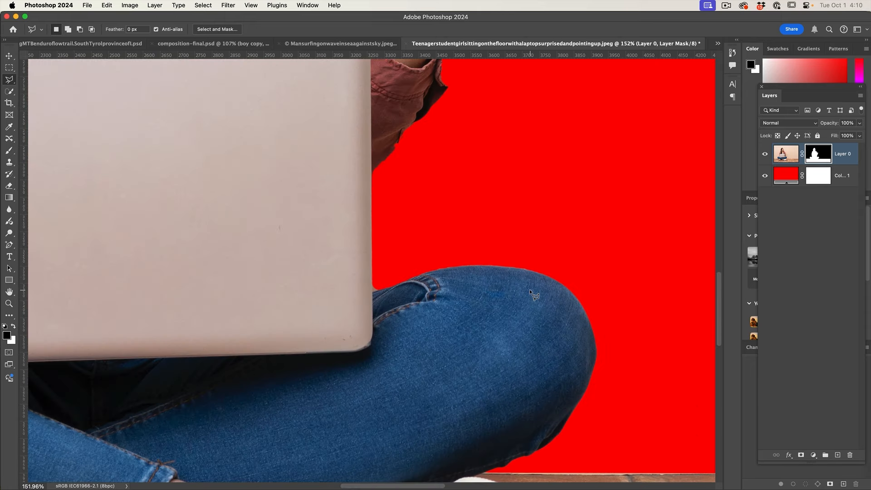
mouse_move(570, 447)
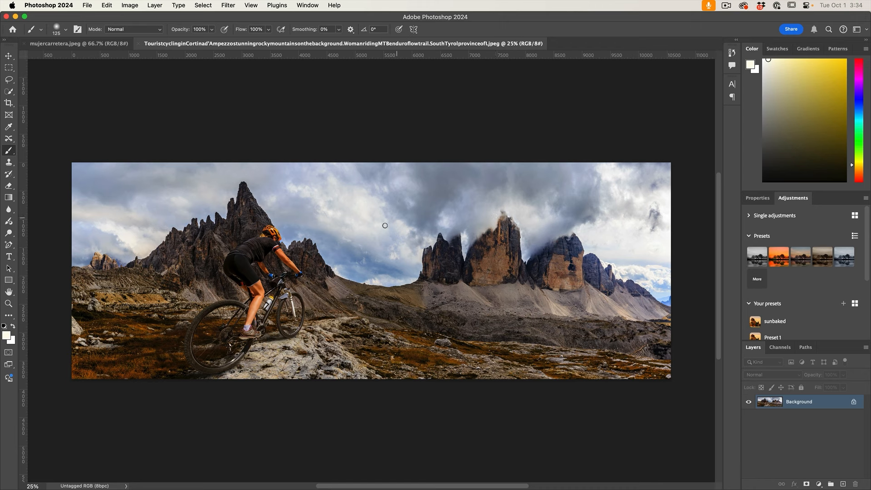
mouse_move(179, 213)
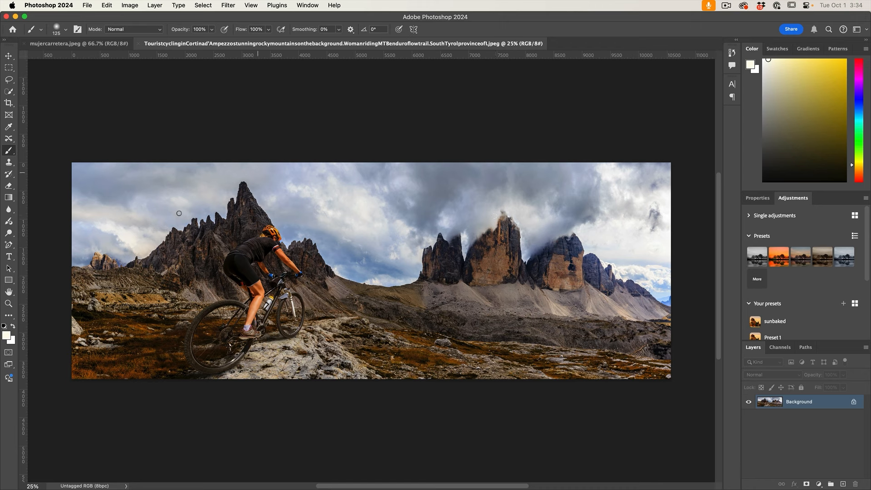
mouse_move(632, 239)
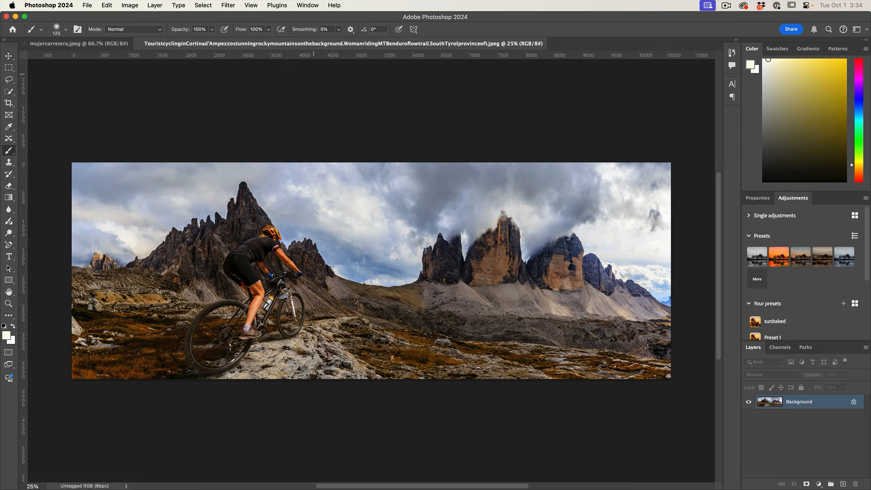
Use Color Range to sample sky and cloud tones at Fuzziness 40 and confirm the selection.
left_click(202, 6)
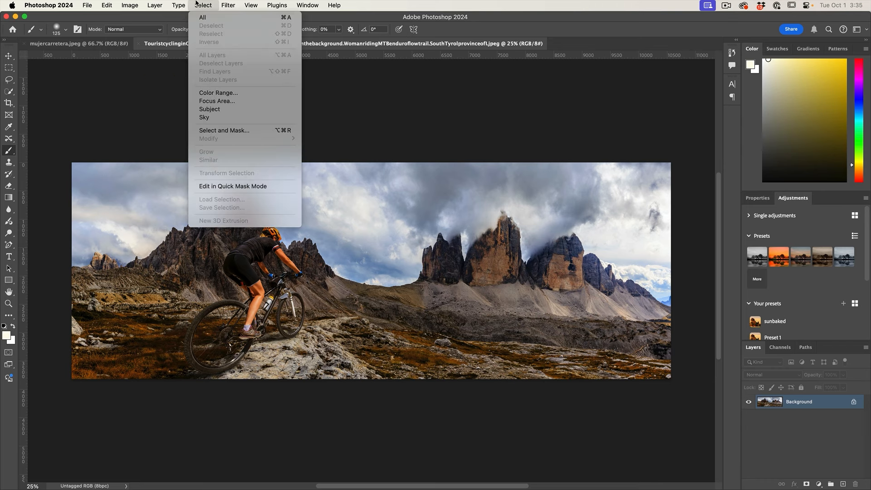
mouse_move(218, 92)
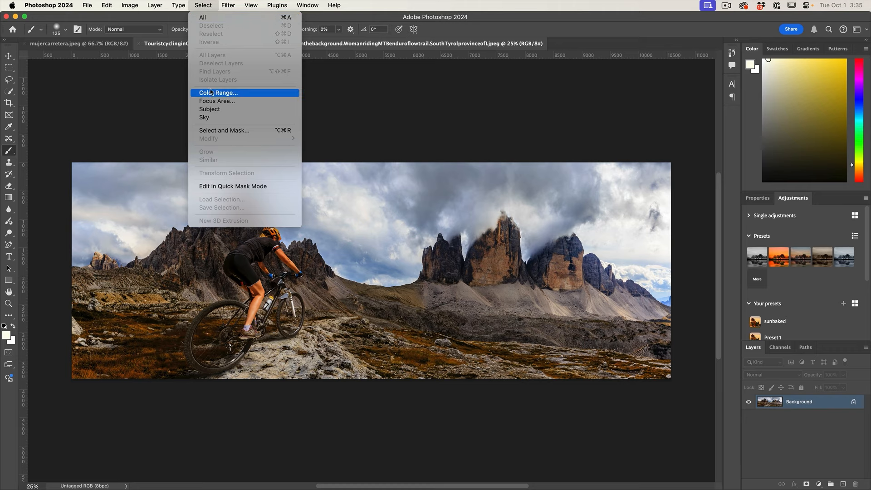
left_click(219, 92)
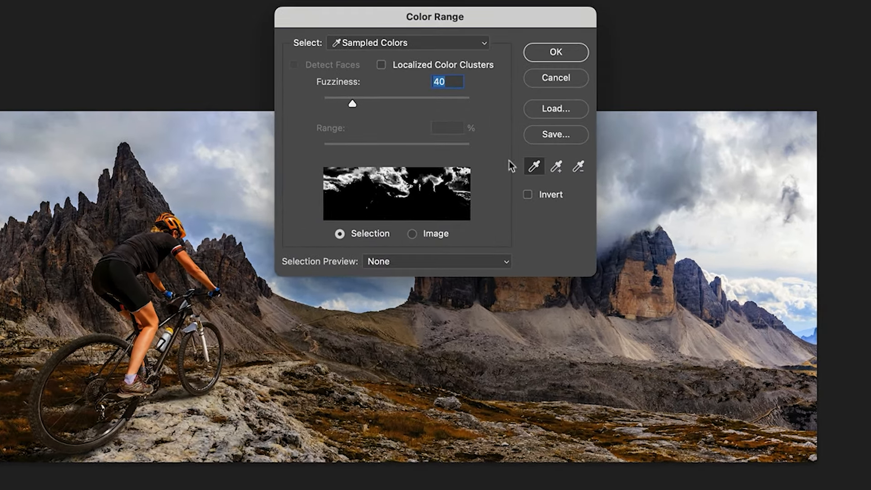
left_click(555, 166)
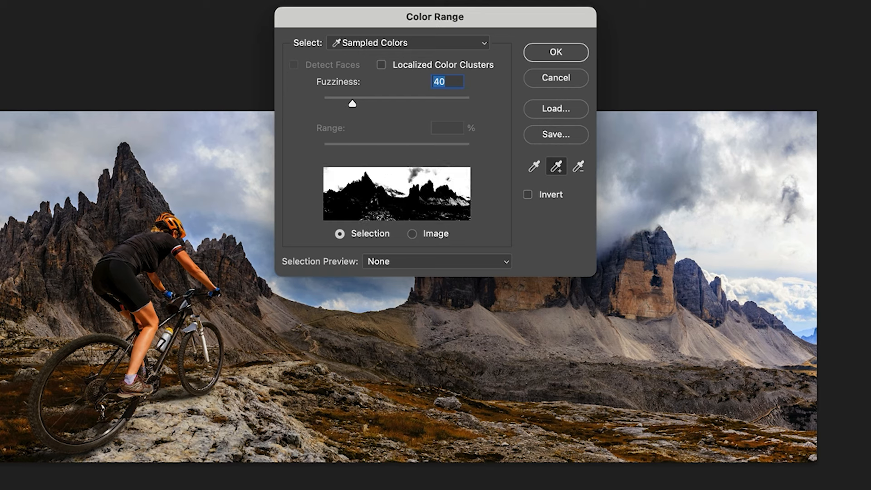
left_click(447, 186)
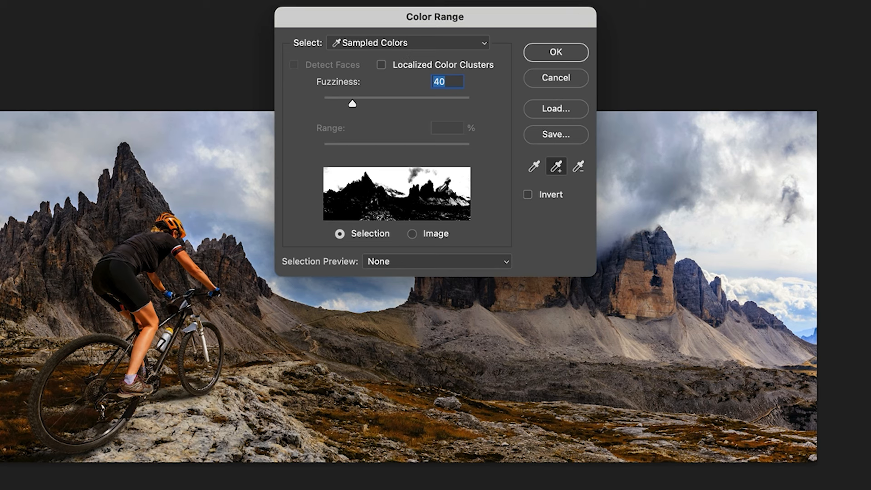
left_click_drag(434, 16, 638, 17)
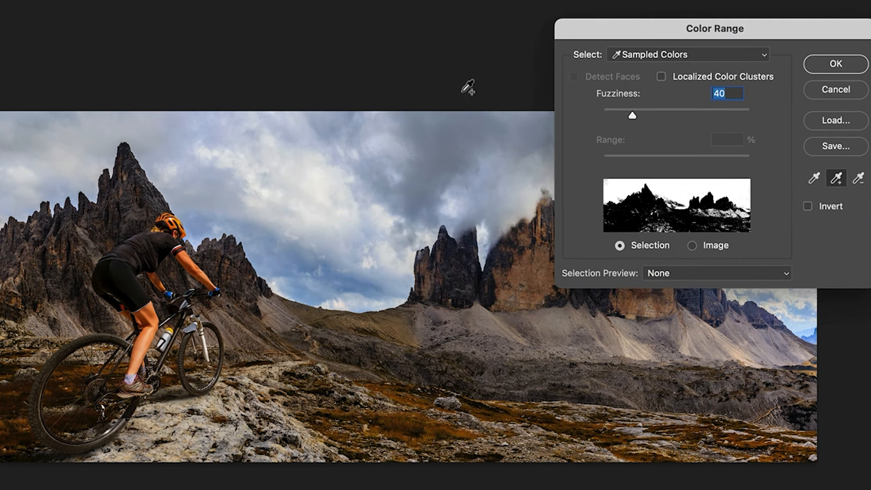
left_click(835, 63)
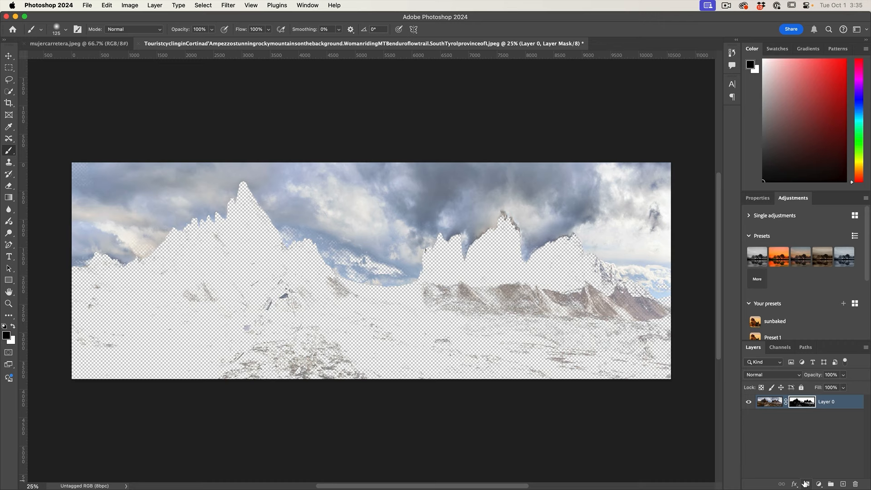
mouse_move(651, 385)
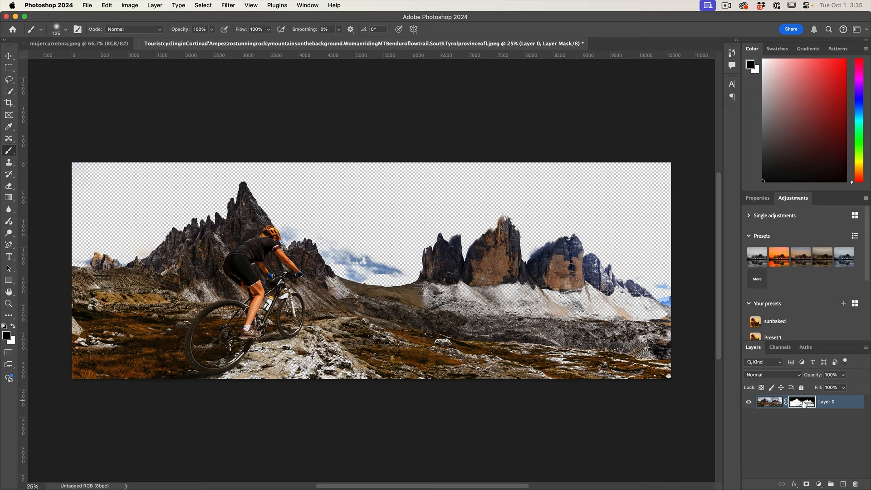
Display Layer 0's mask alone on the canvas as a black-and-white image.
left_click(803, 402)
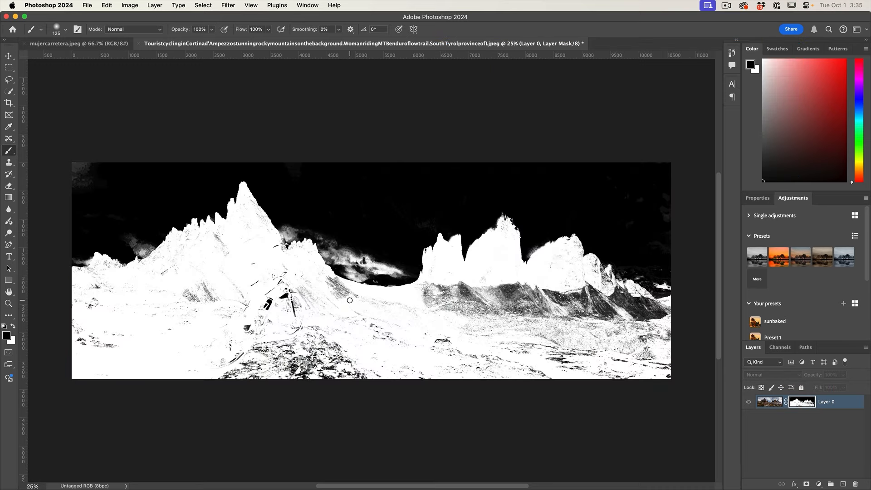
mouse_move(250, 312)
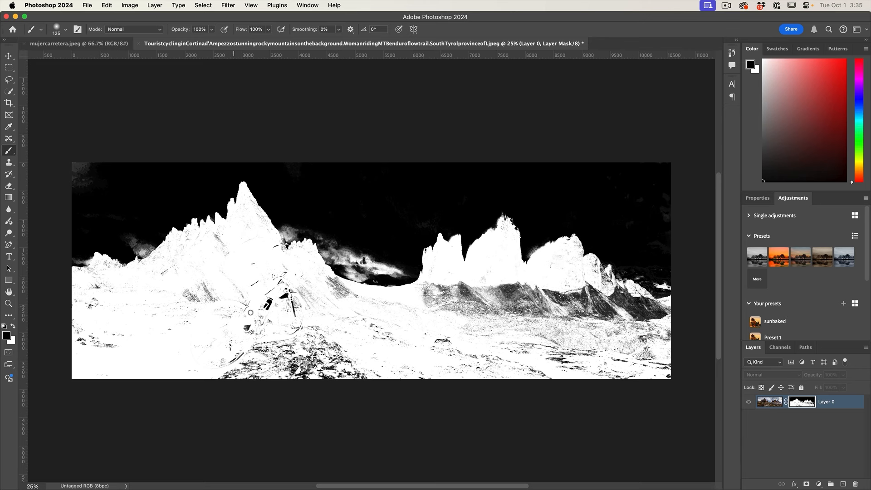
mouse_move(548, 312)
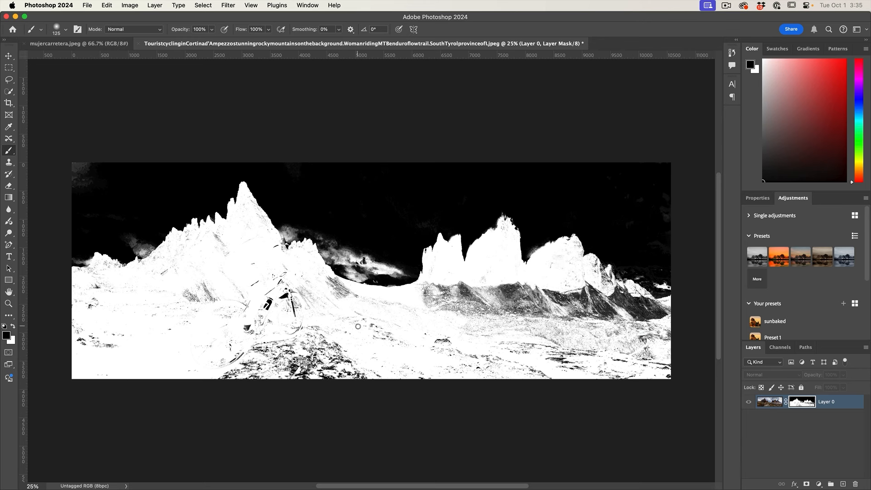
mouse_move(78, 169)
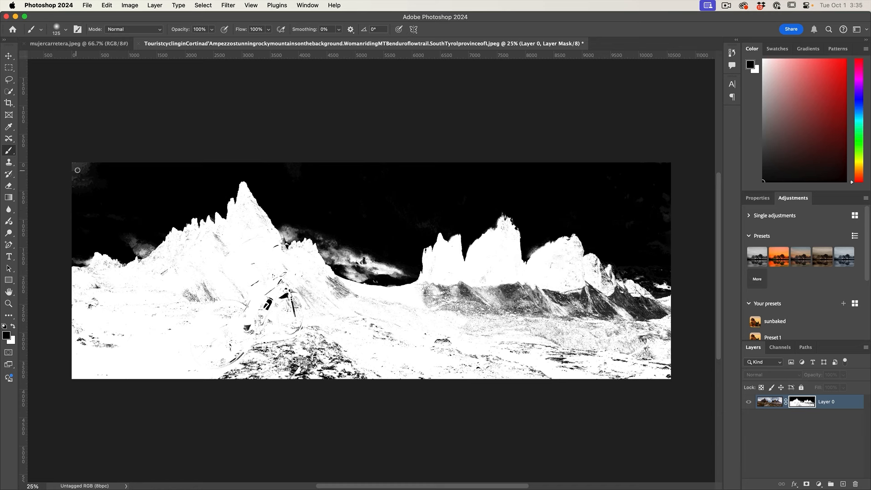
mouse_move(630, 183)
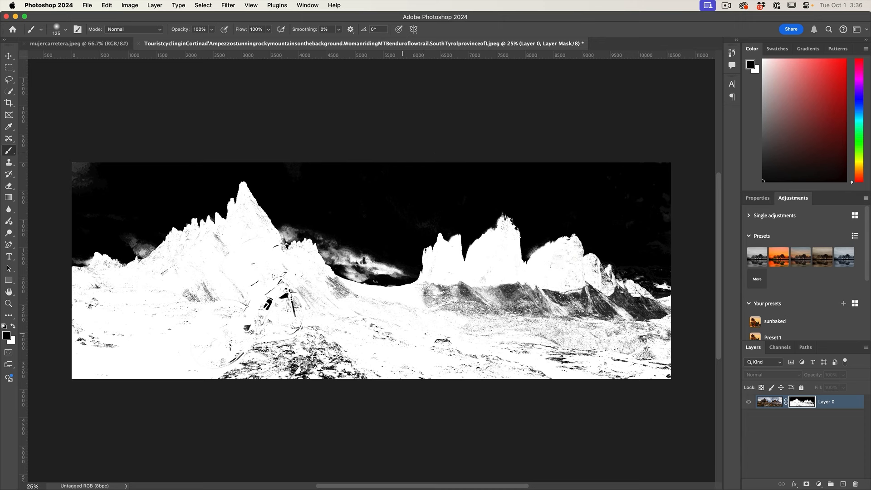
key("cmd+l")
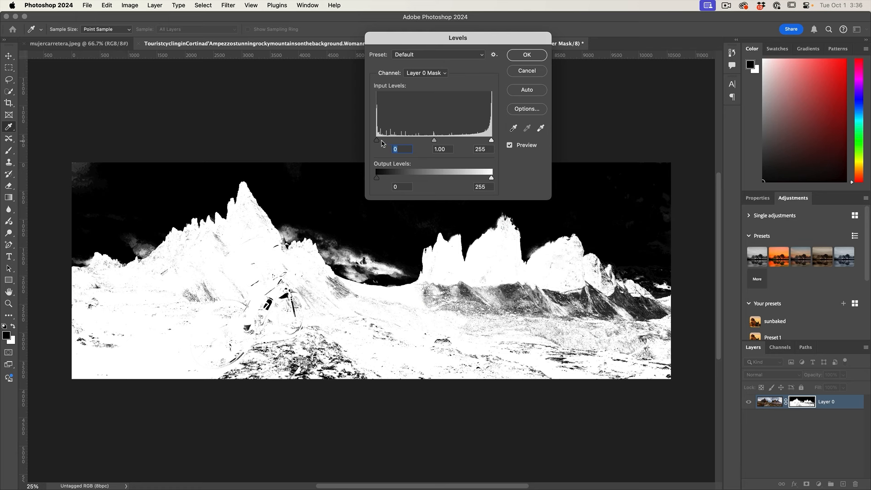
left_click_drag(378, 139, 392, 140)
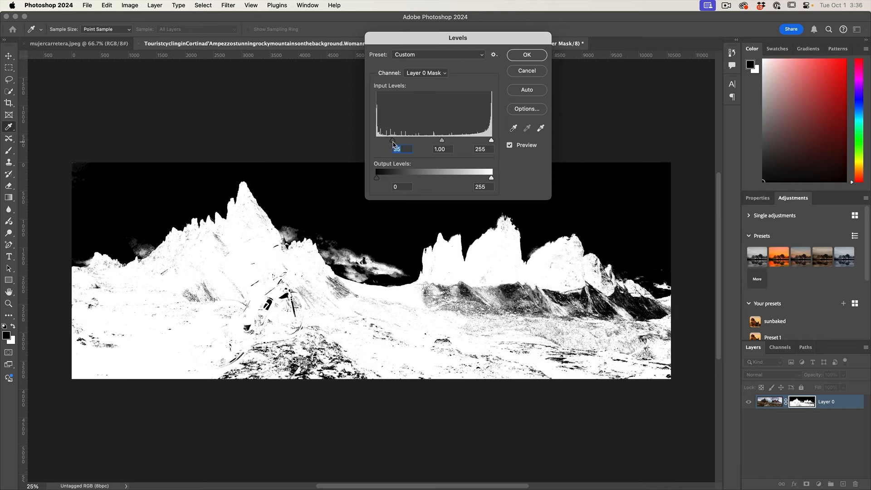
type("0")
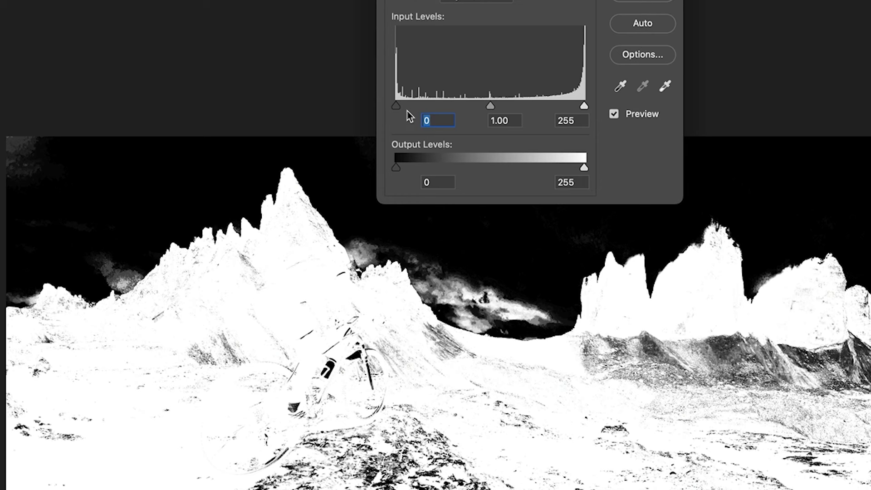
left_click_drag(396, 105, 421, 105)
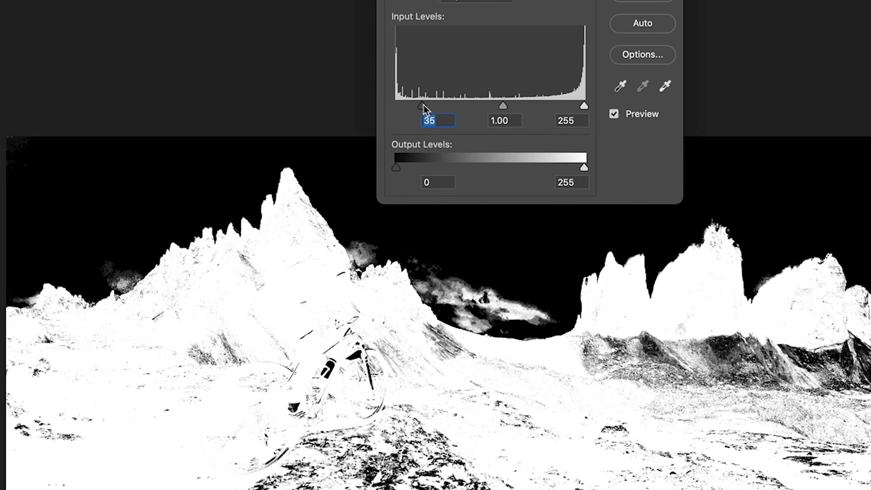
left_click_drag(419, 105, 427, 105)
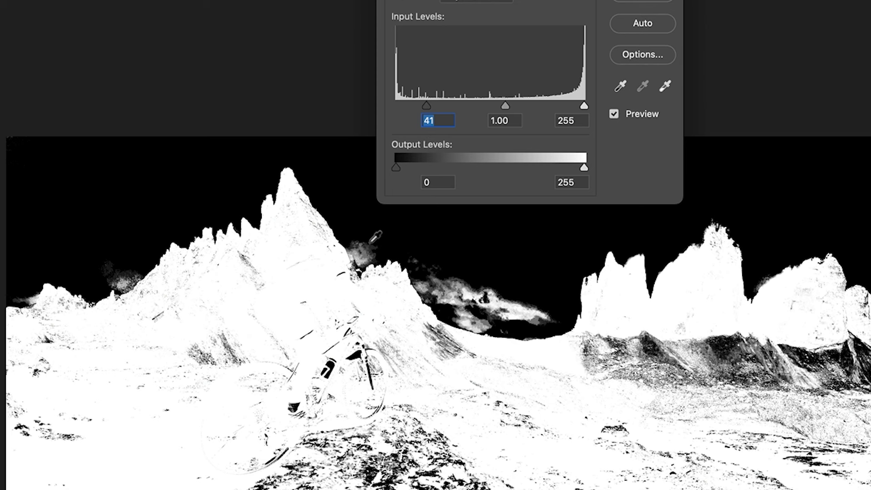
mouse_move(405, 264)
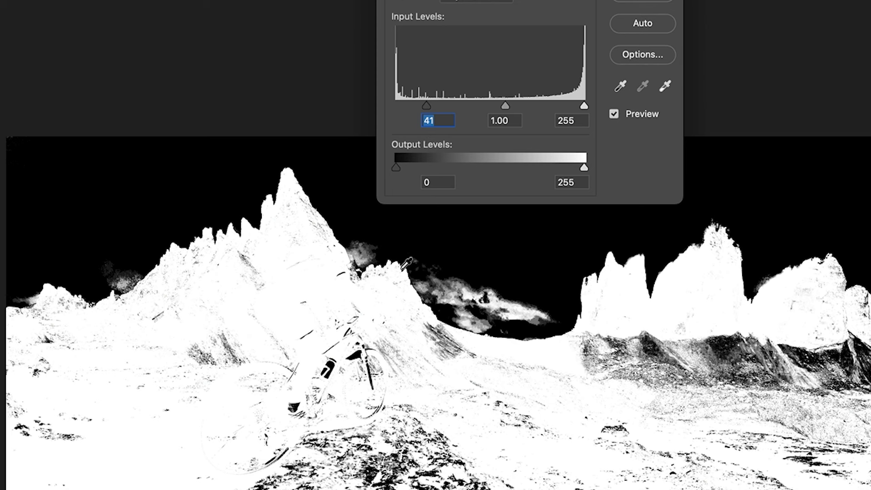
mouse_move(207, 374)
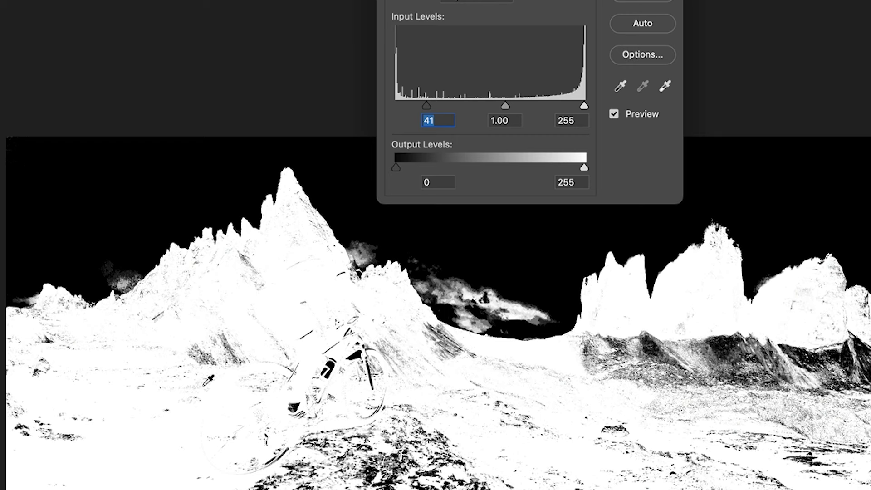
mouse_move(586, 110)
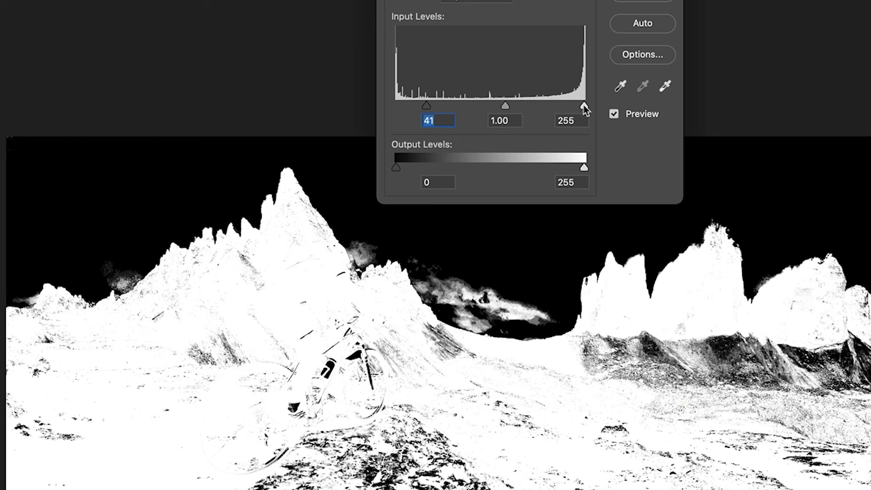
left_click_drag(584, 106, 567, 106)
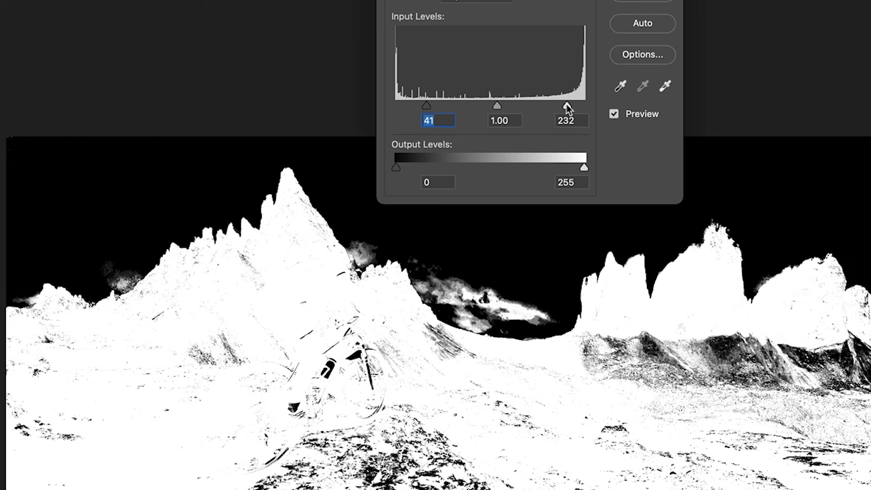
left_click_drag(568, 105, 550, 105)
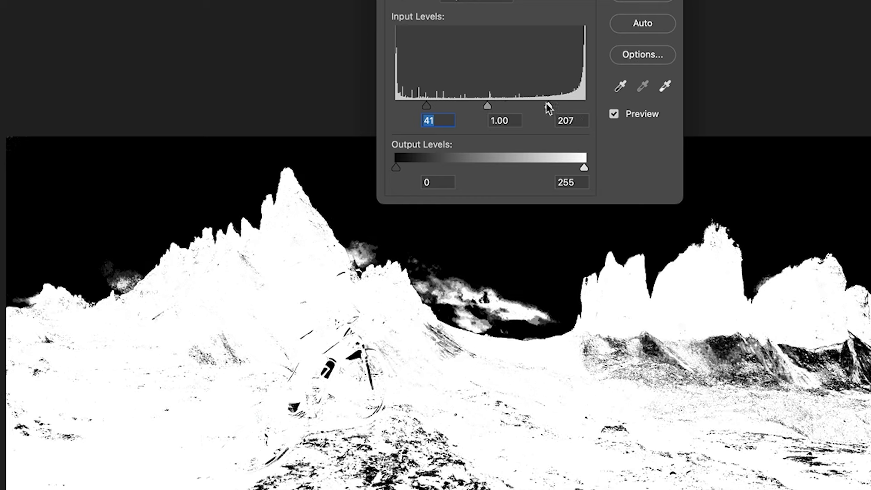
left_click_drag(542, 106, 560, 106)
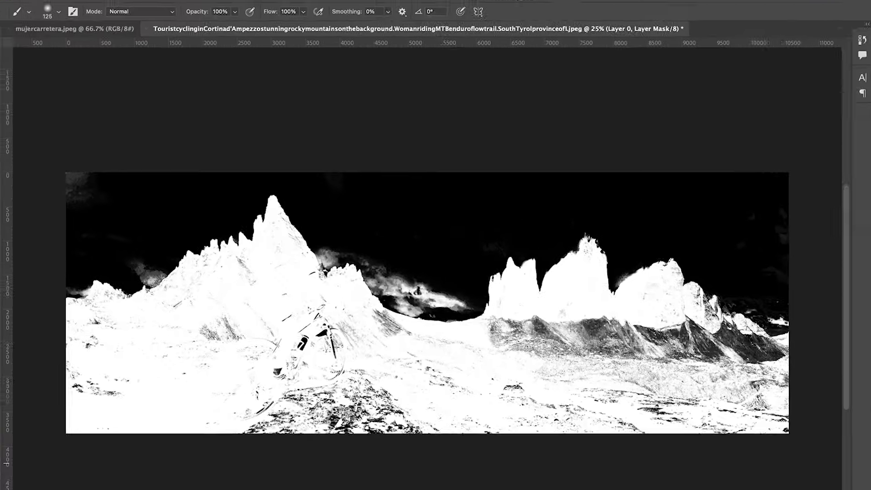
Discard the pending Levels change, then apply a Gaussian Blur of about 2.8 px to the mask.
left_click(254, 5)
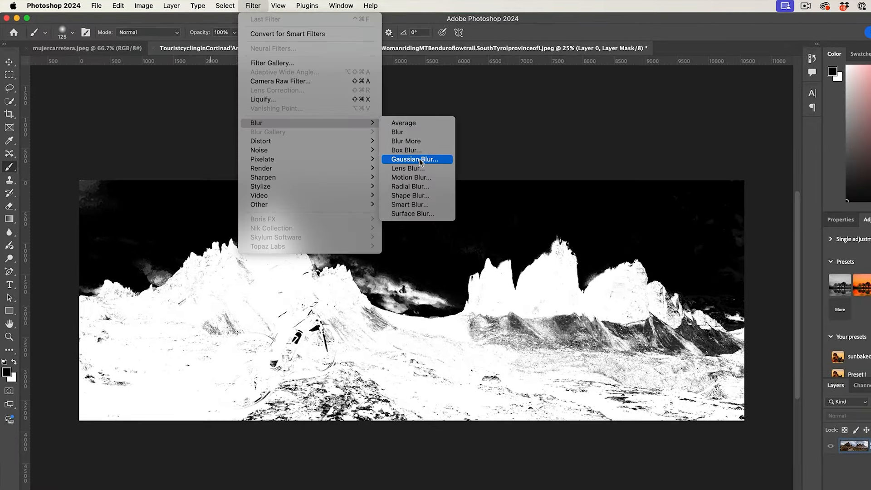
left_click(417, 160)
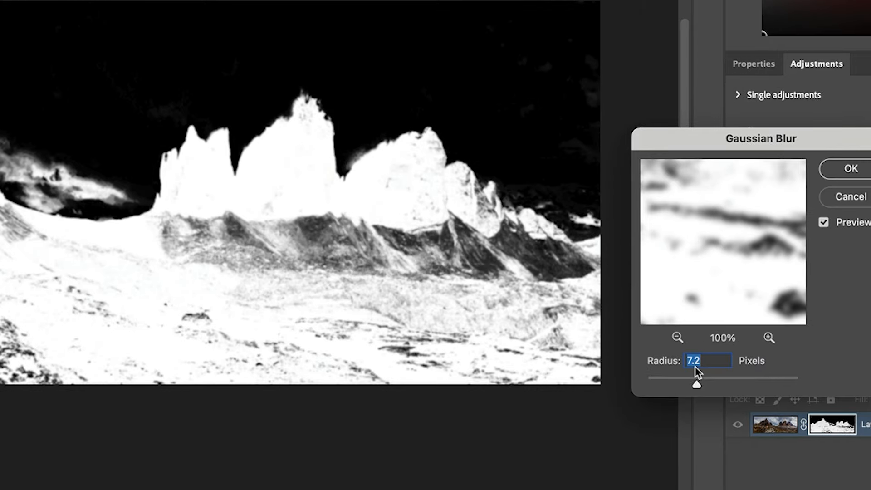
left_click_drag(697, 384, 647, 384)
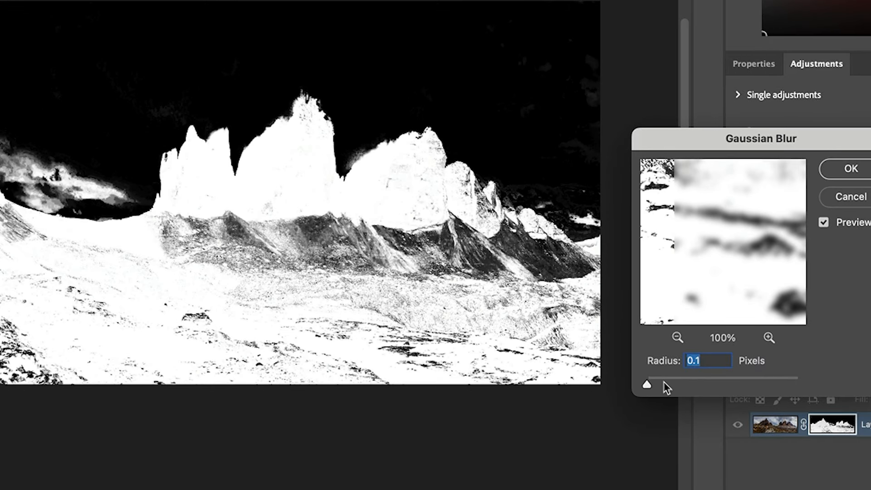
left_click_drag(646, 385, 669, 385)
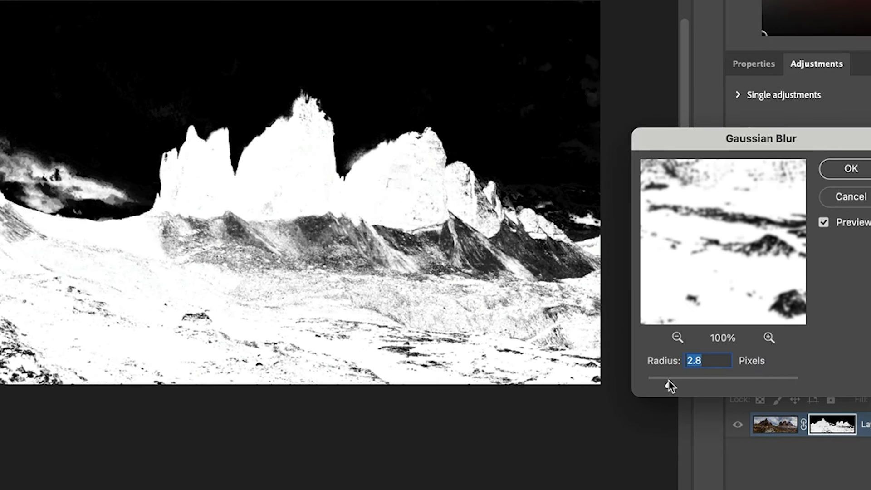
left_click(850, 169)
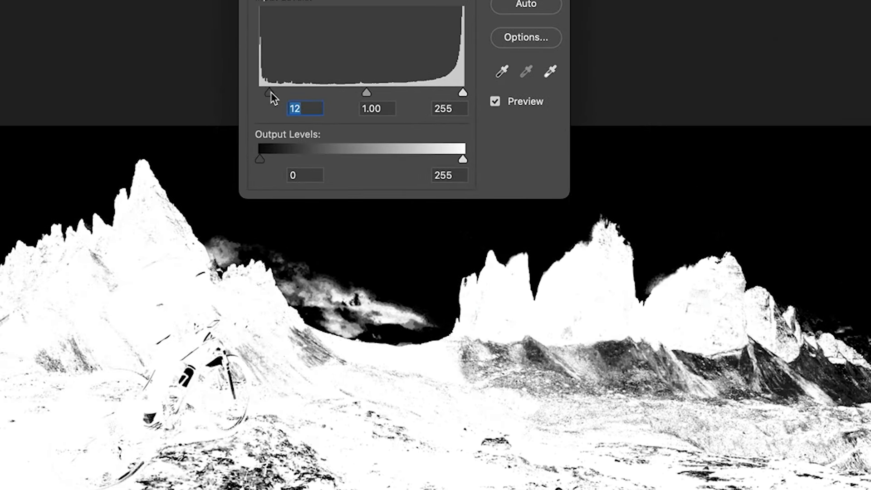
Apply Levels with black point 36 and white point 217, then set the paint colour to white.
left_click_drag(260, 92, 288, 93)
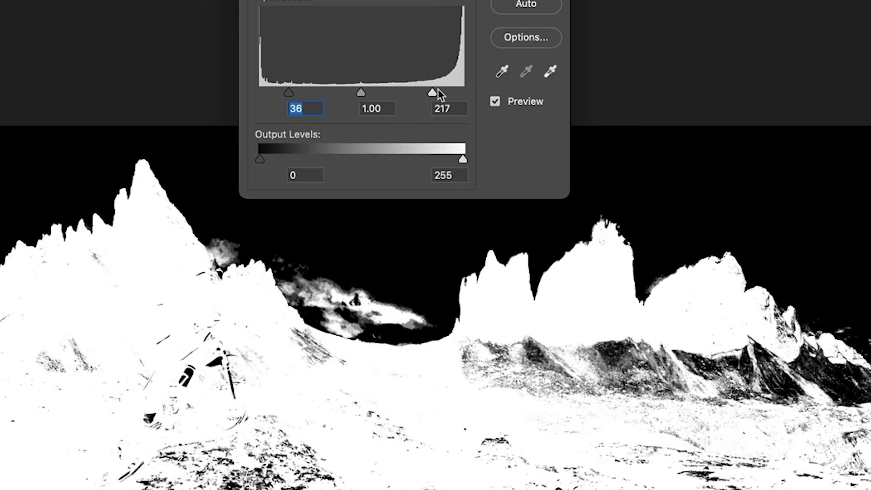
left_click_drag(433, 92, 416, 92)
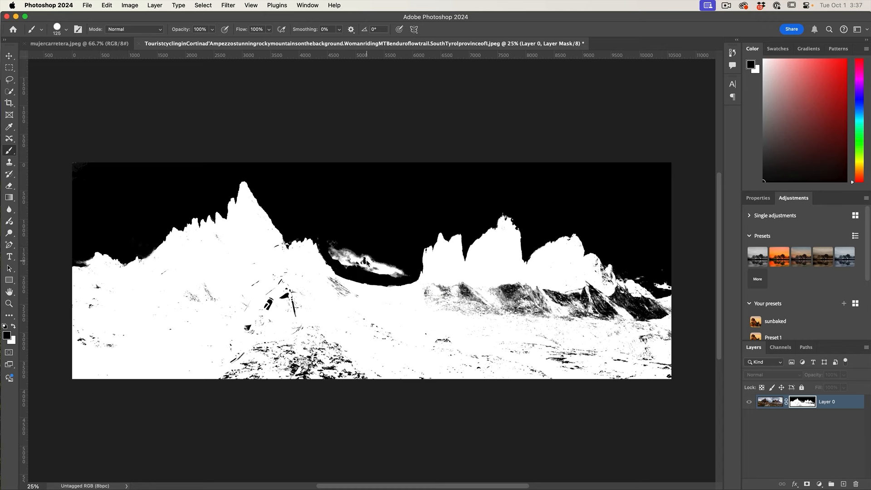
left_click(275, 278)
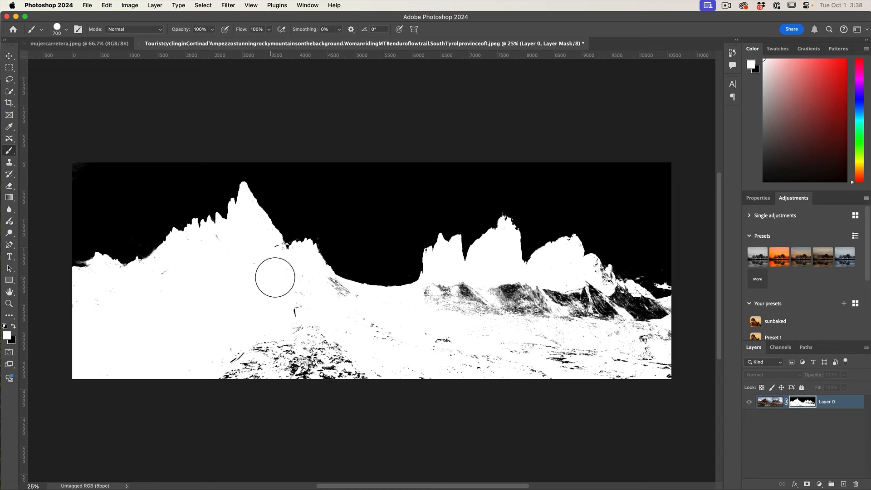